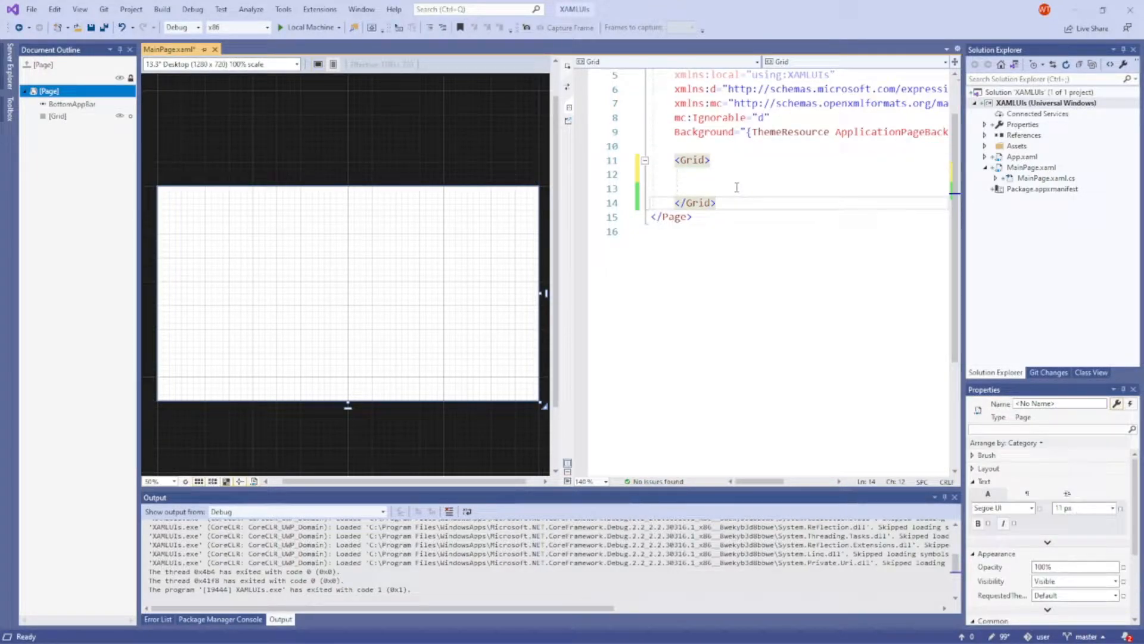
Navigate the Free XAML Packs page down to UWP Simple 'Cards' layout and view its .txt markup file.
left_click(718, 202)
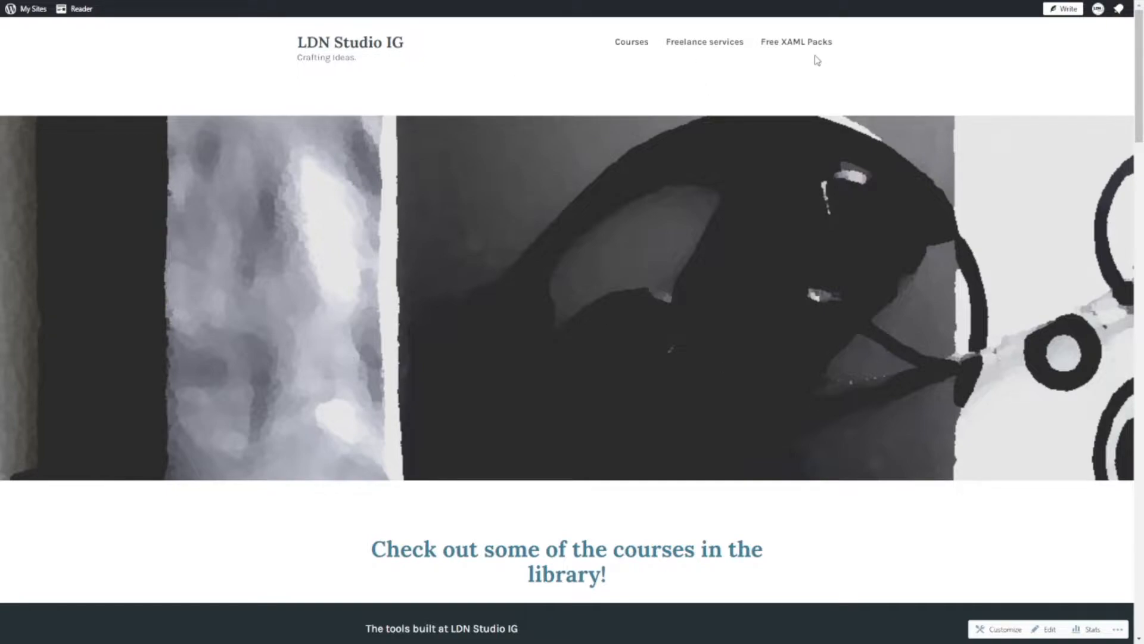
left_click(797, 42)
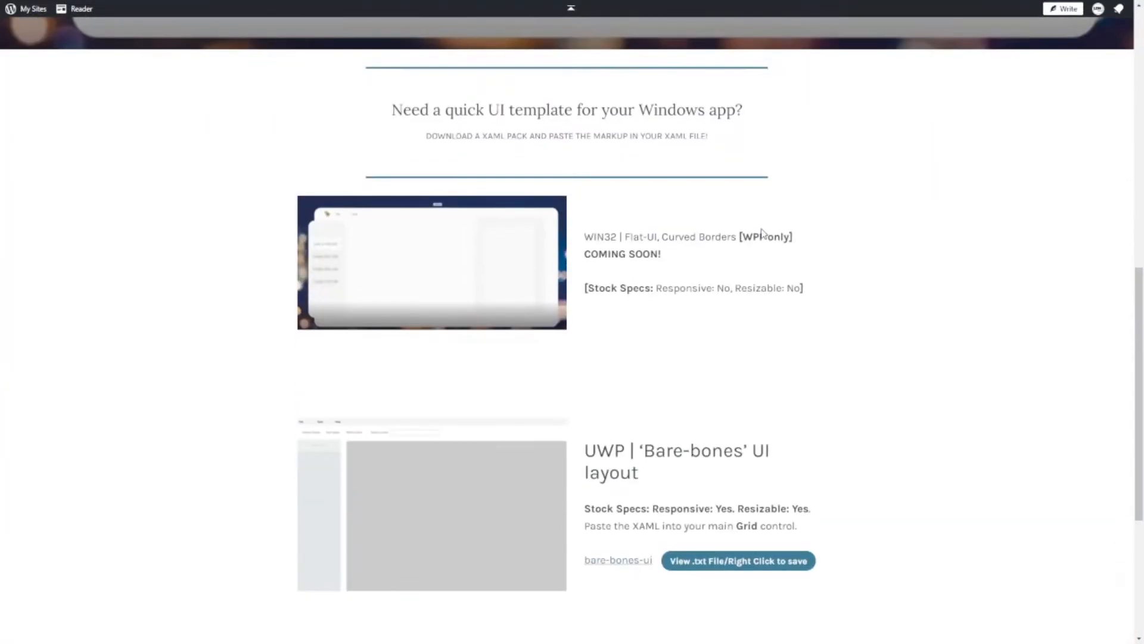
scroll("down", 3)
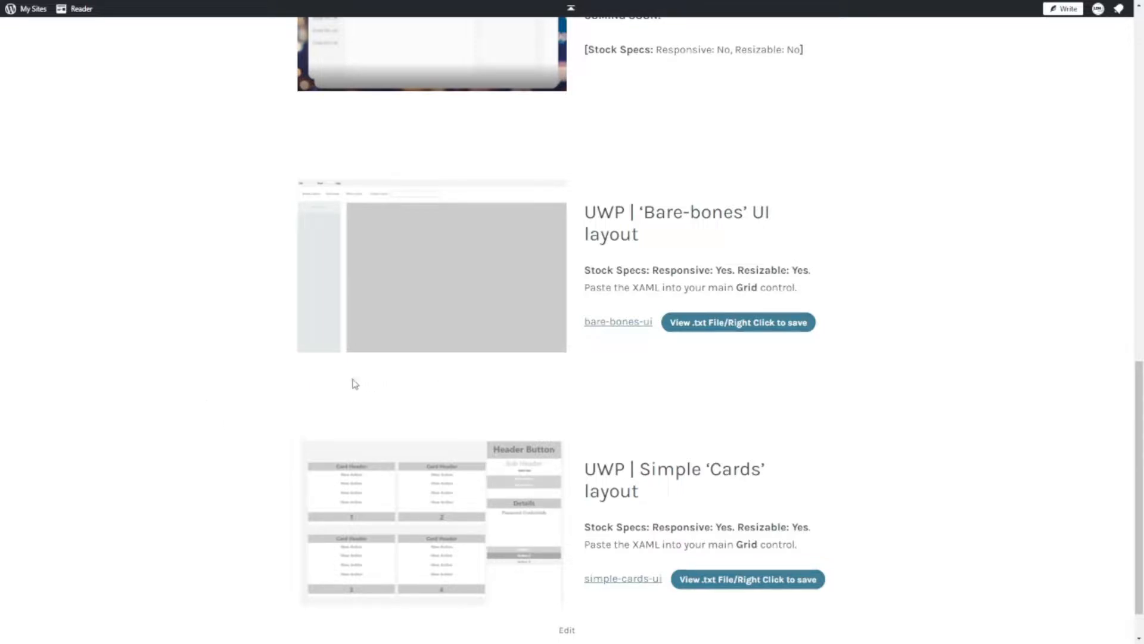
mouse_move(359, 388)
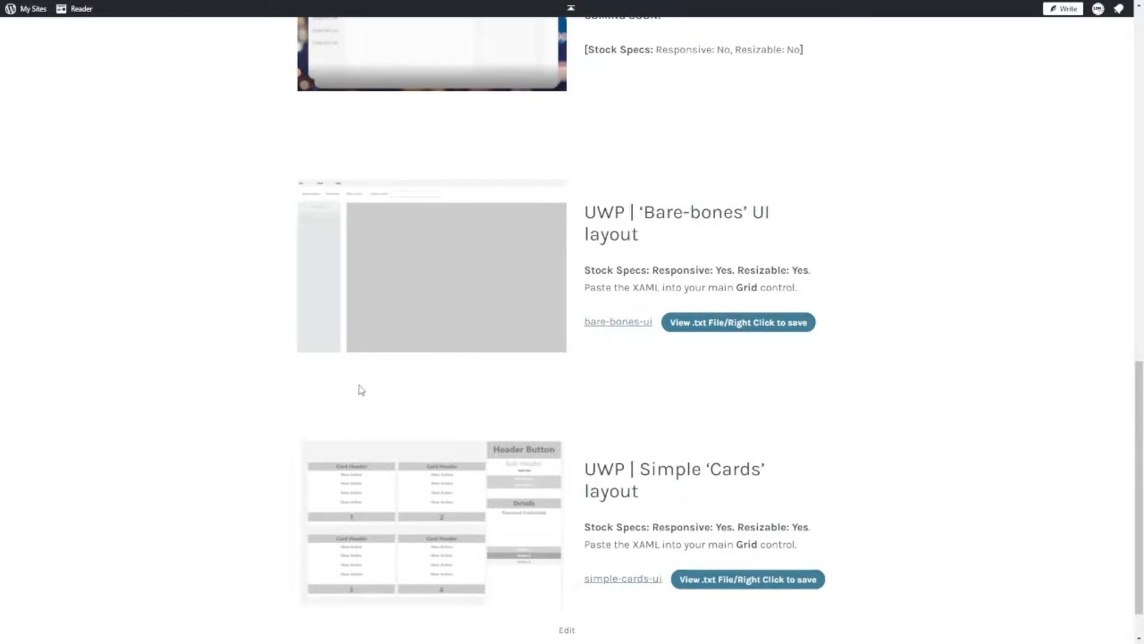
scroll("down", 3)
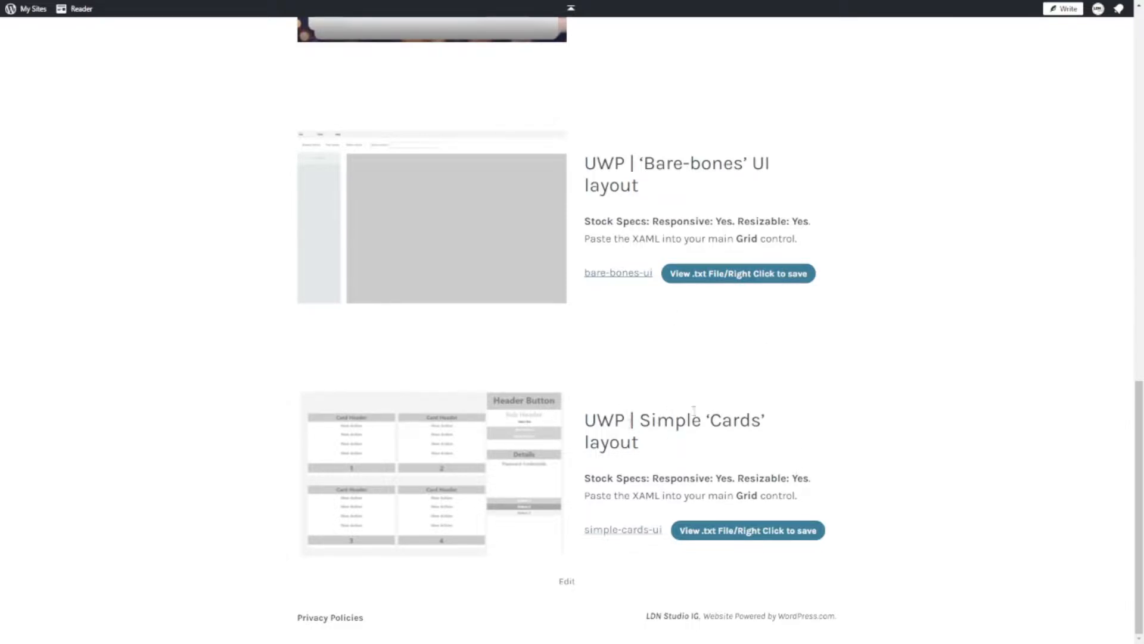
left_click(747, 529)
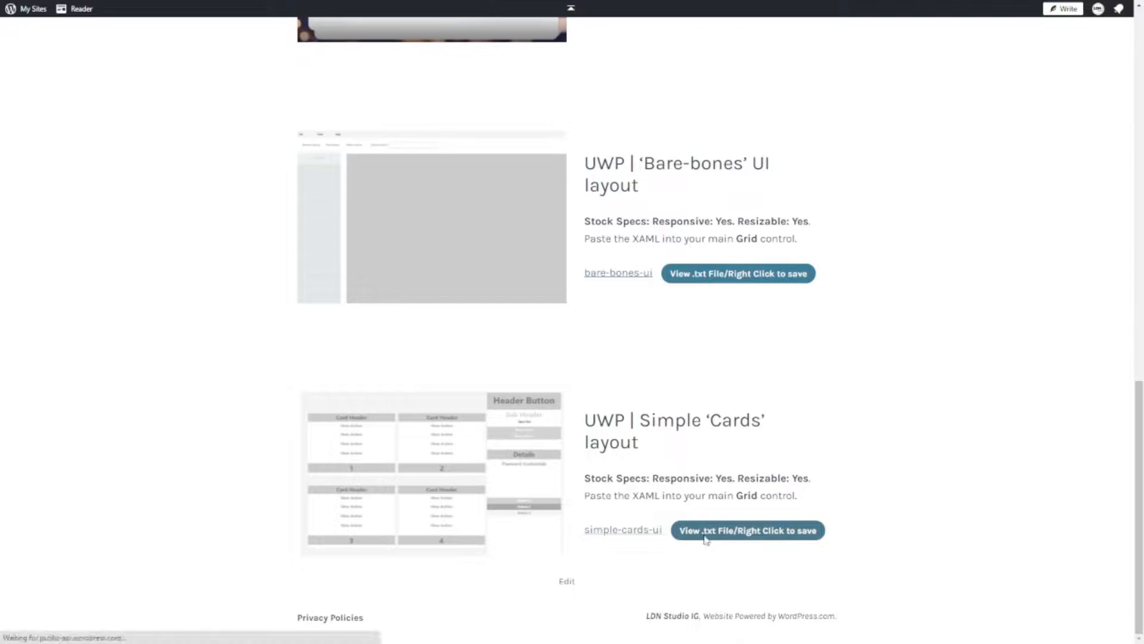
left_click(747, 529)
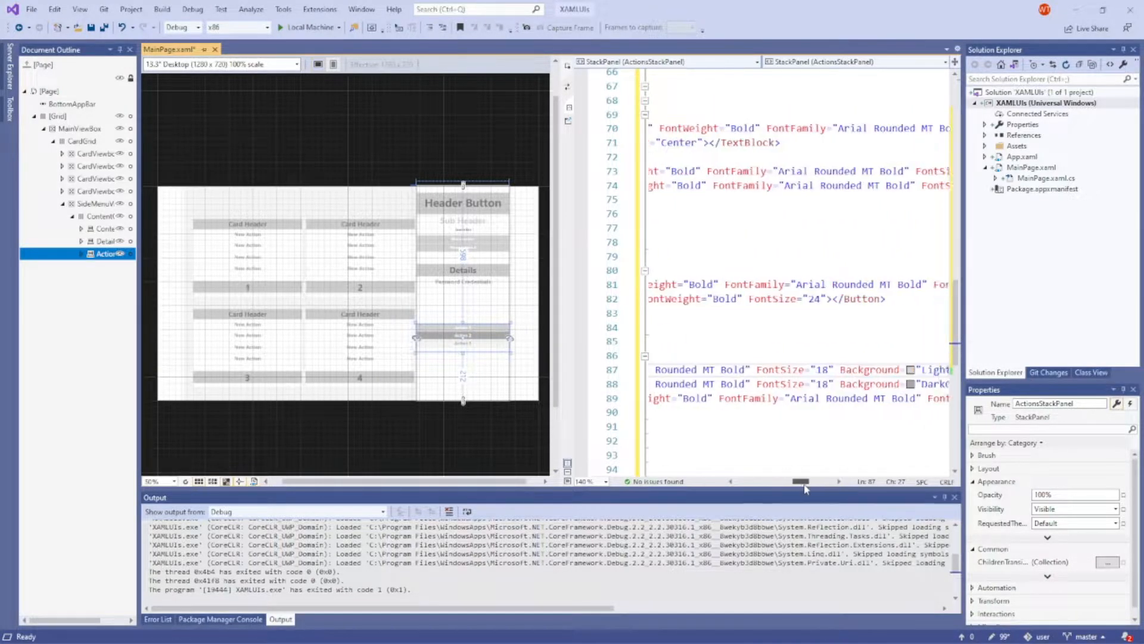
Review the pasted Simple Cards XAML inside MainPage's Grid, including the side menu panels.
scroll("left", 3)
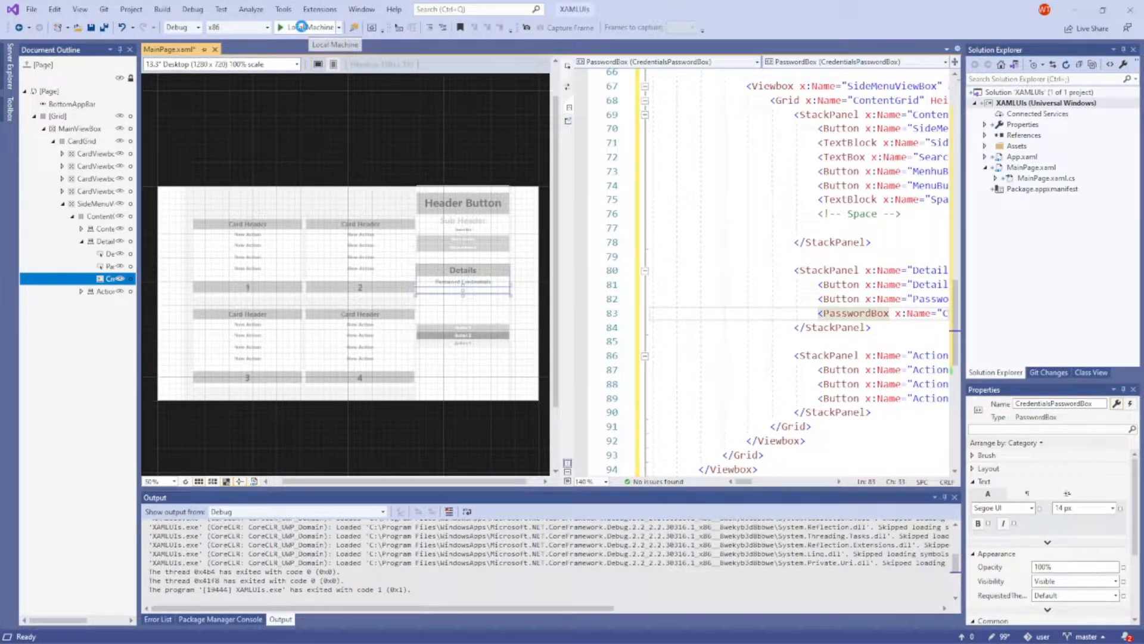
Run XAMLUIs on Local Machine so the four cards and side menu appear in the live app.
left_click(308, 27)
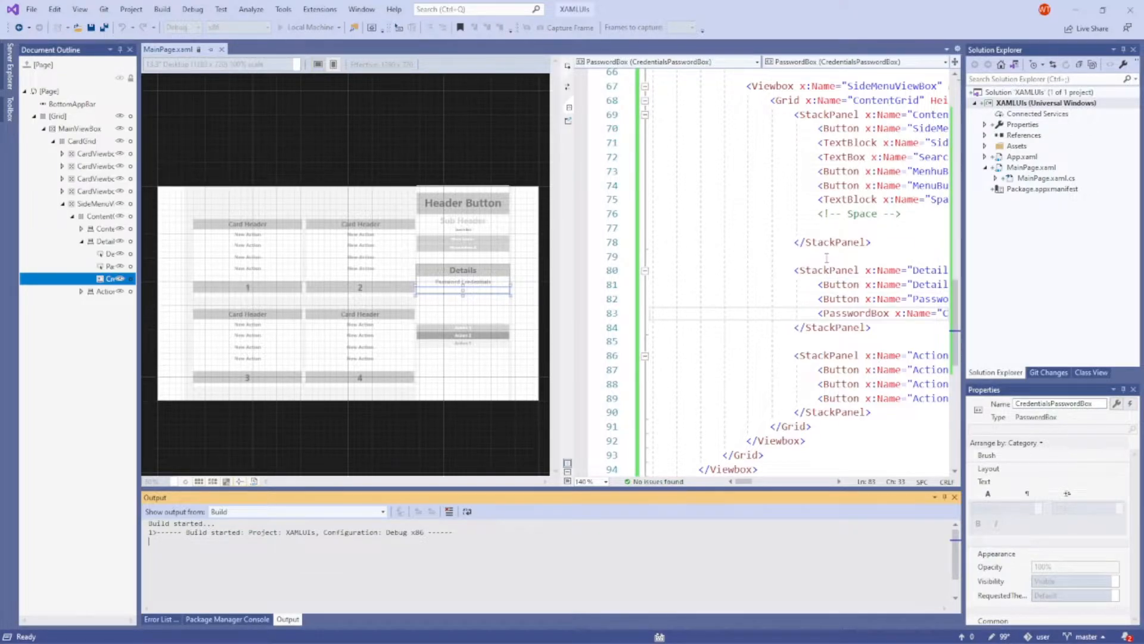
left_click(103, 216)
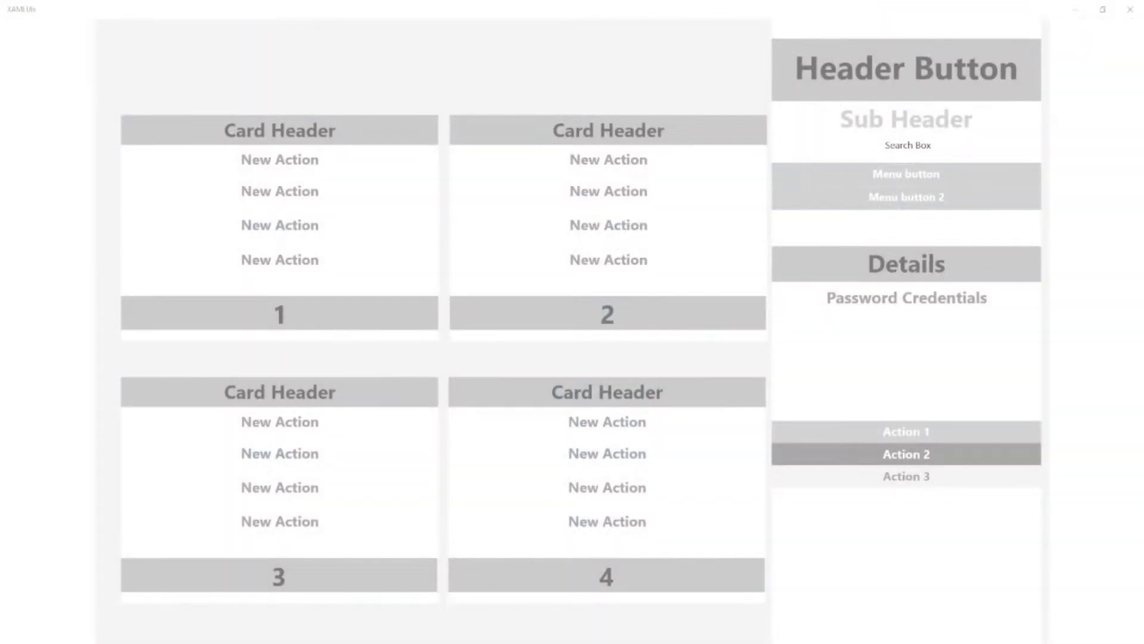
Trigger New Action in cards 1 and 2 and enter 'rgrgrg' in the Search Box, then defocus it.
left_click(279, 225)
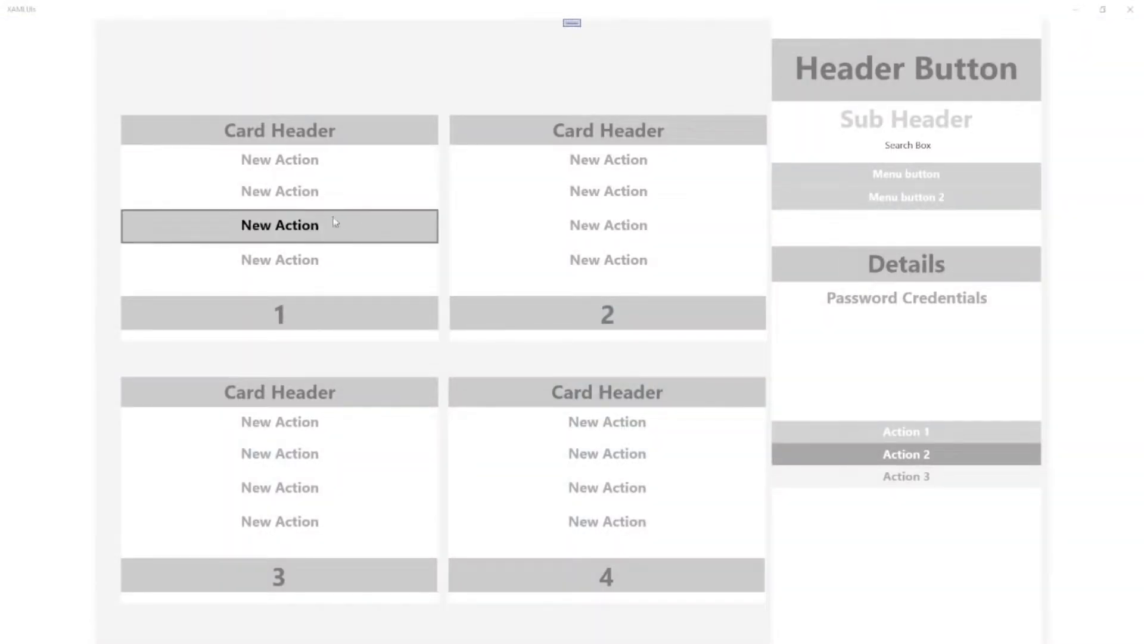
left_click(608, 159)
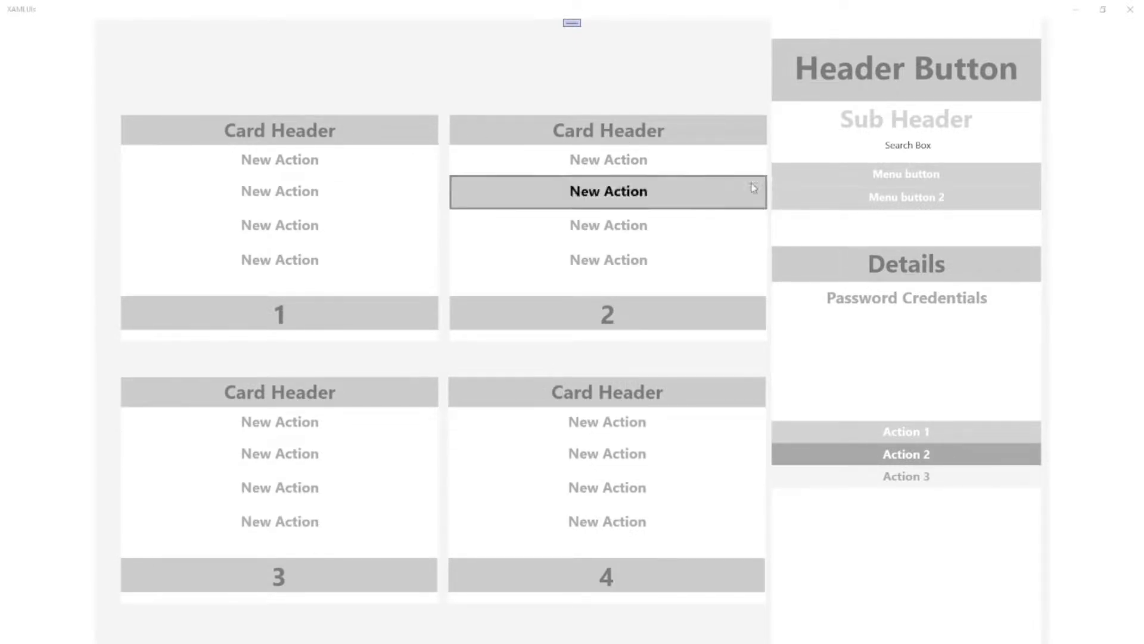
left_click(905, 149)
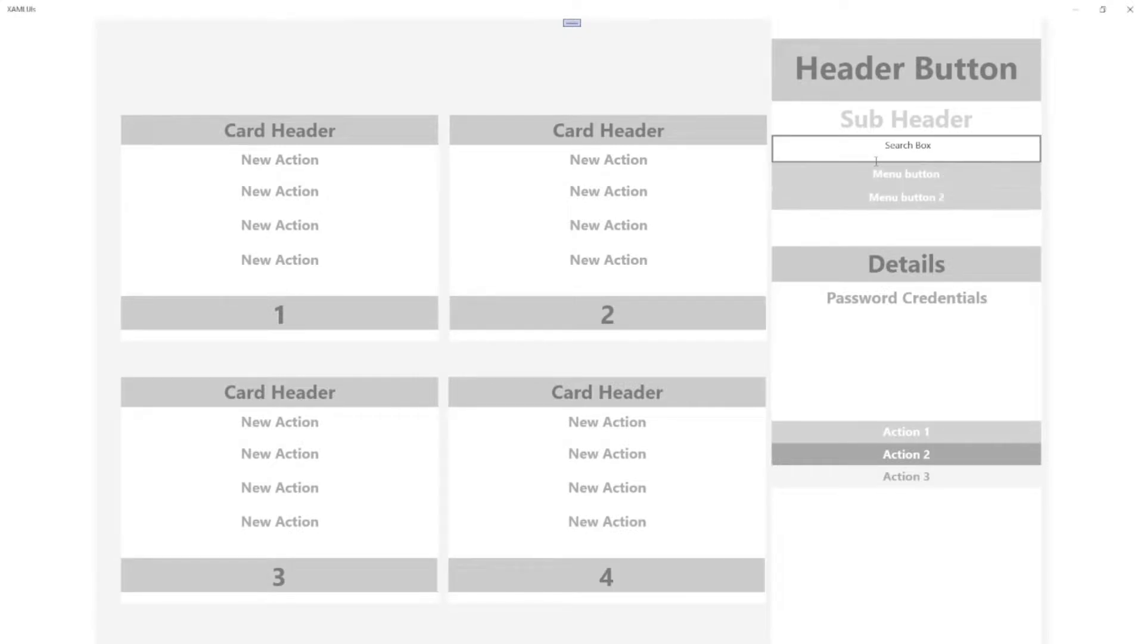
left_click(904, 149)
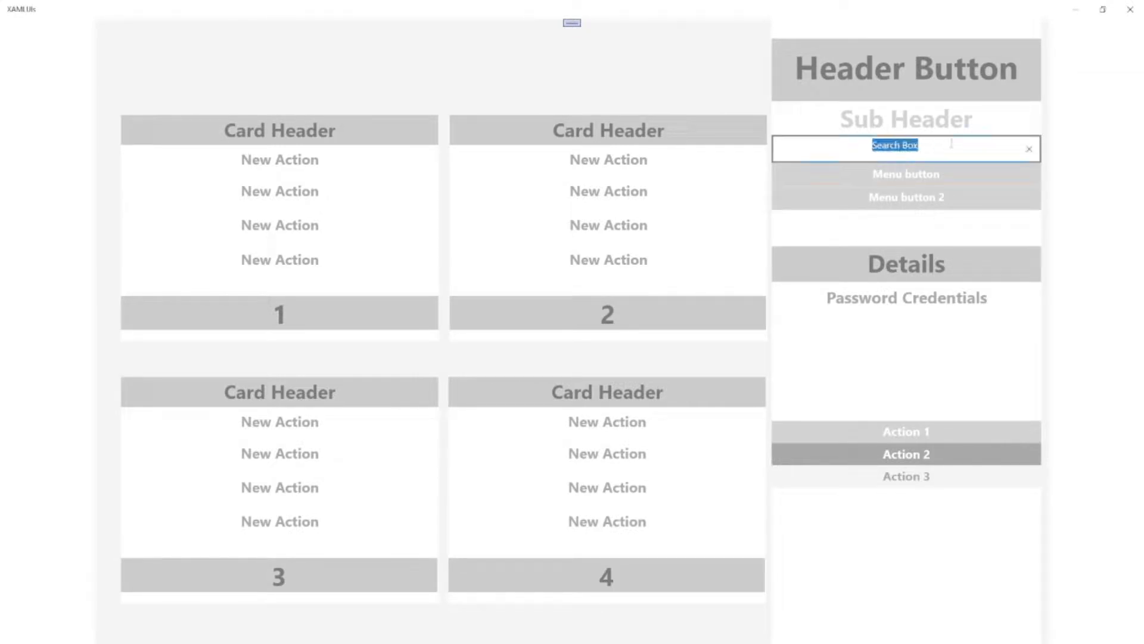
type("rgrgrg")
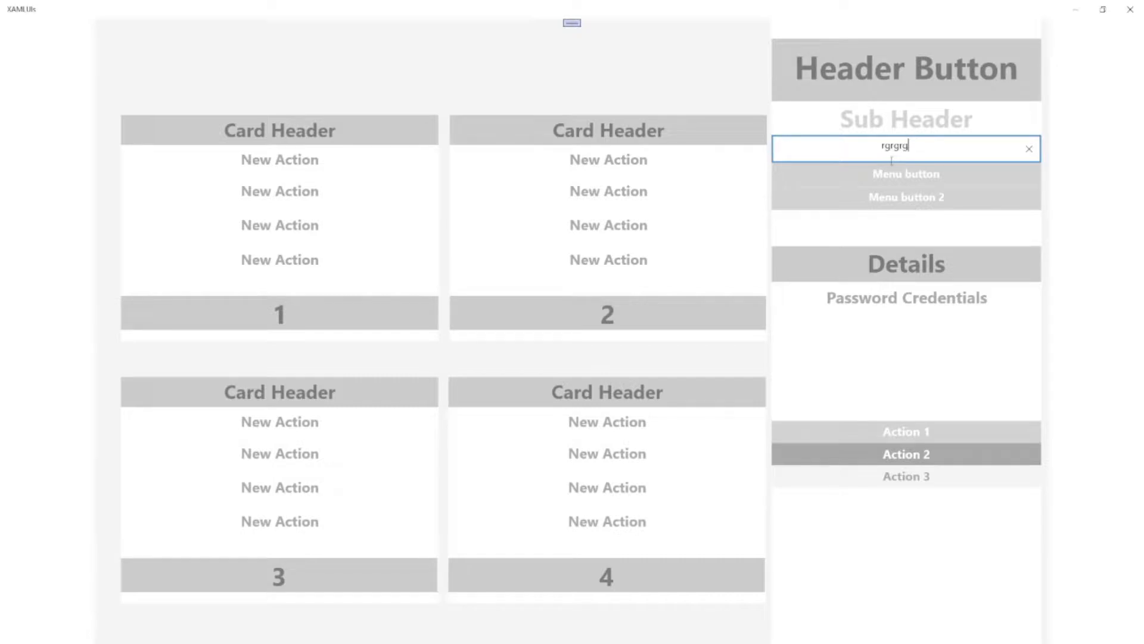
left_click(1029, 149)
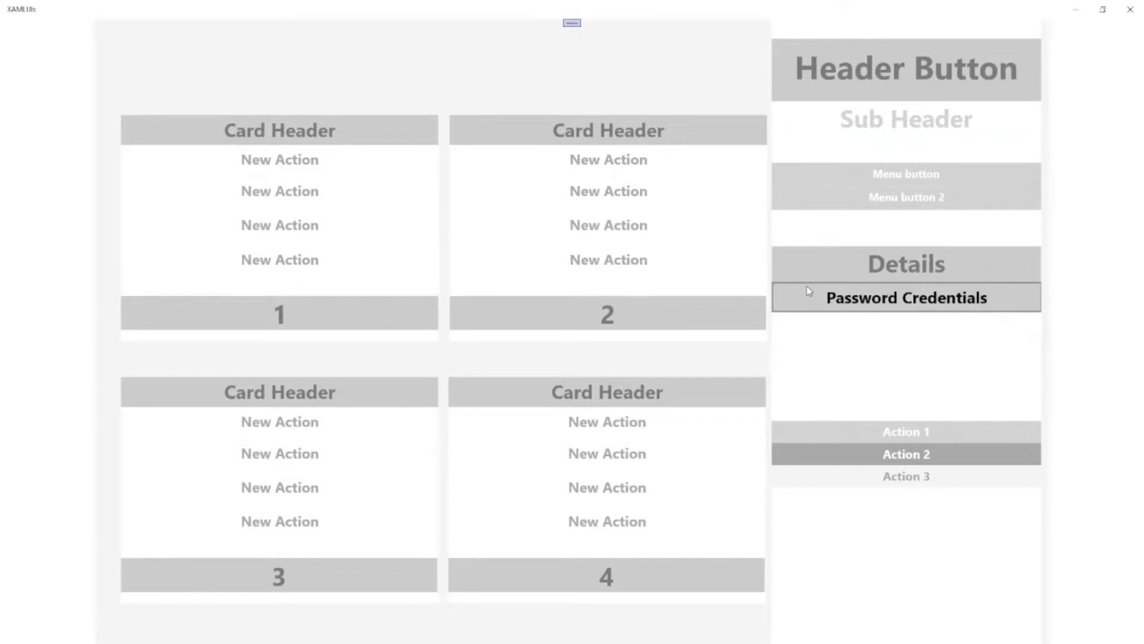
mouse_move(769, 346)
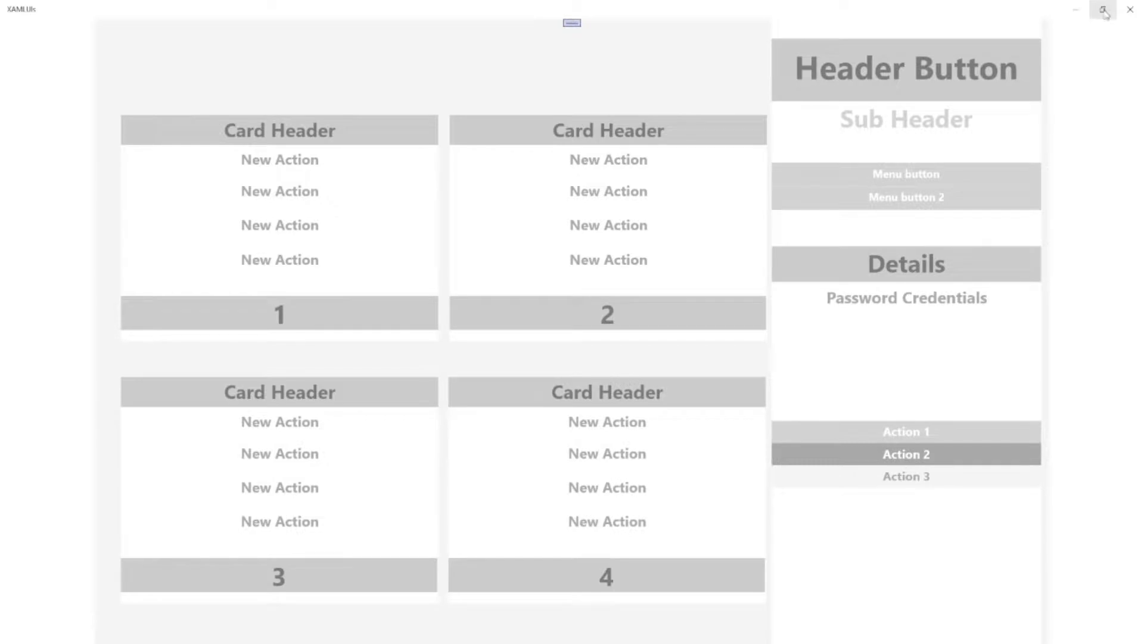
Restore Down the app window from full screen to confirm the cards layout rescales.
left_click(1103, 9)
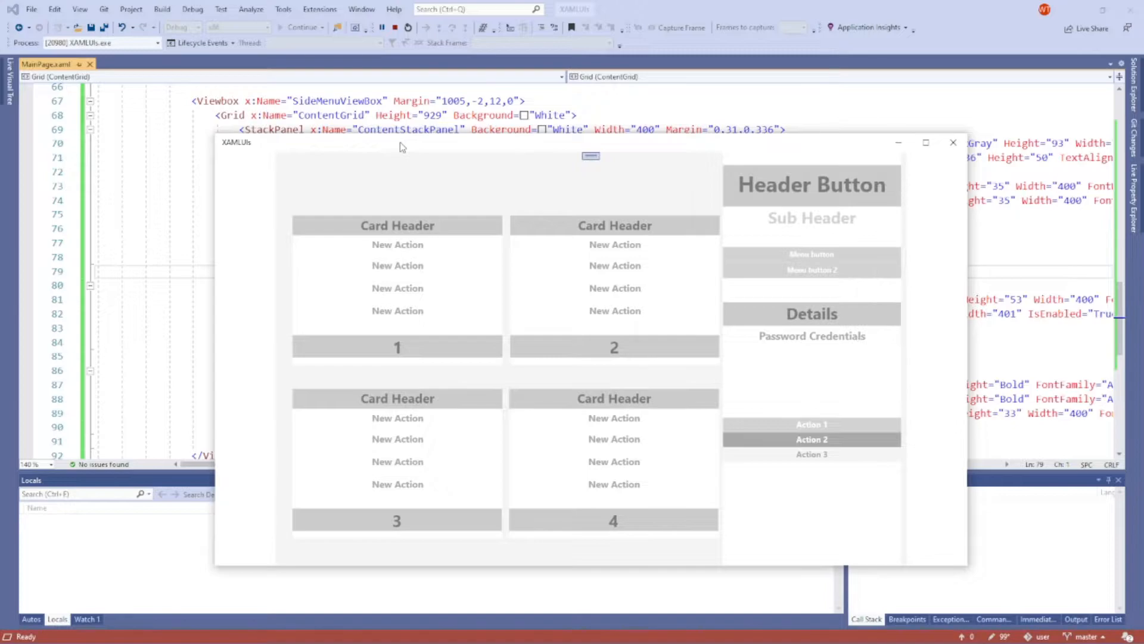
left_click(925, 142)
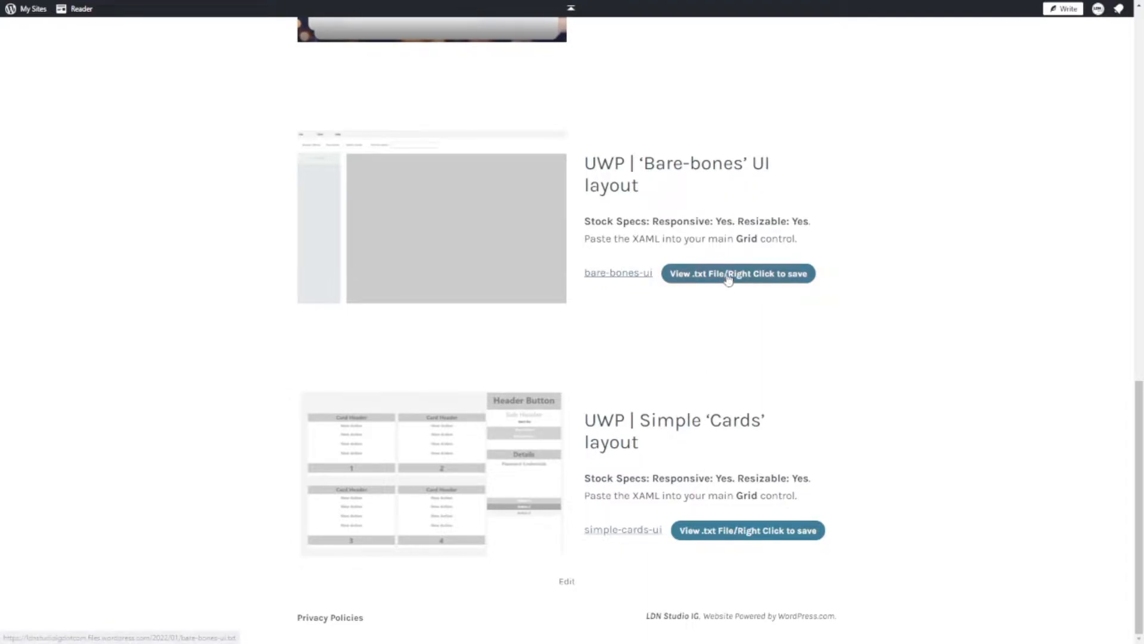
View the .txt markup file for the UWP 'Bare-bones' UI layout.
left_click(737, 273)
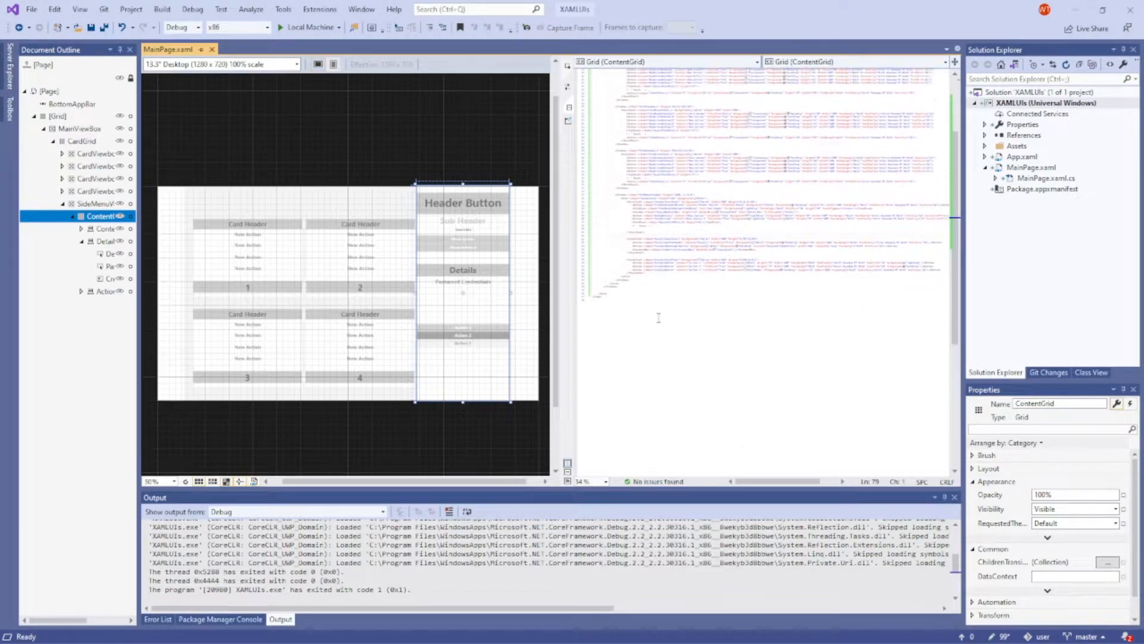
Select the CardGrid element in Document Outline so the whole cards markup is highlighted.
scroll("down", 3)
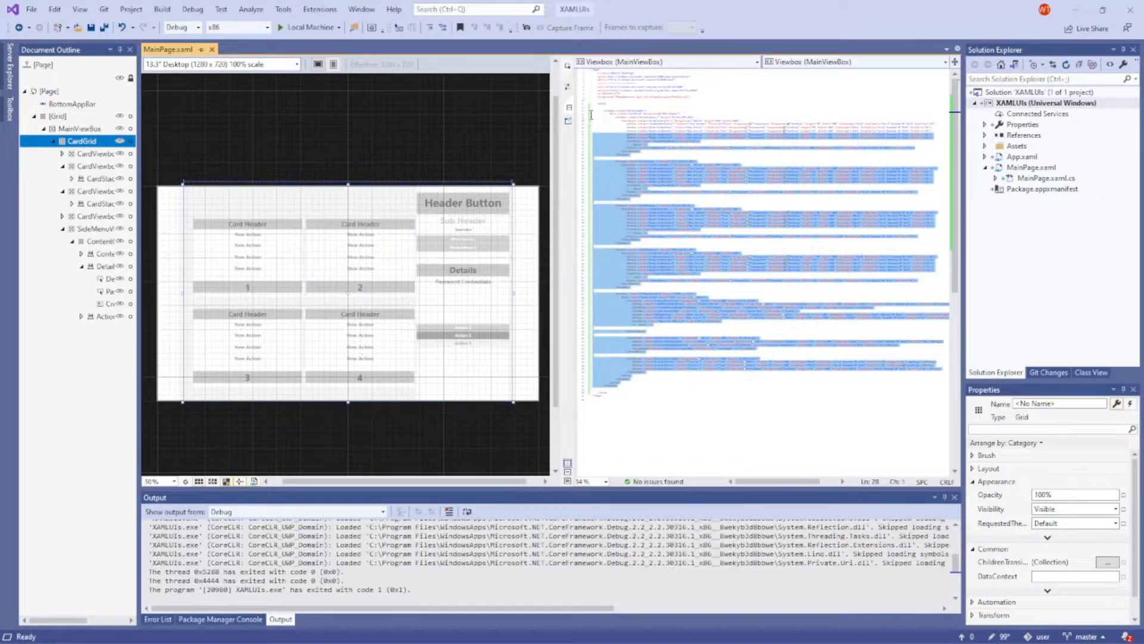
left_click(56, 115)
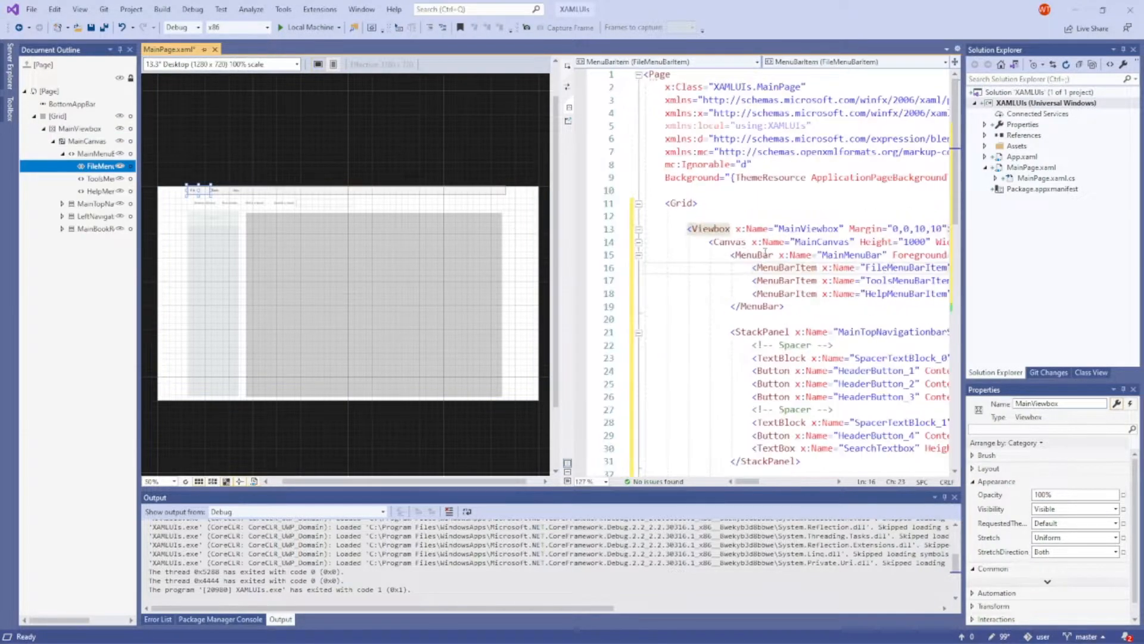
Inspect the pasted Bare-bones layout's MainCanvas element and its top navigation in the designer.
left_click(759, 267)
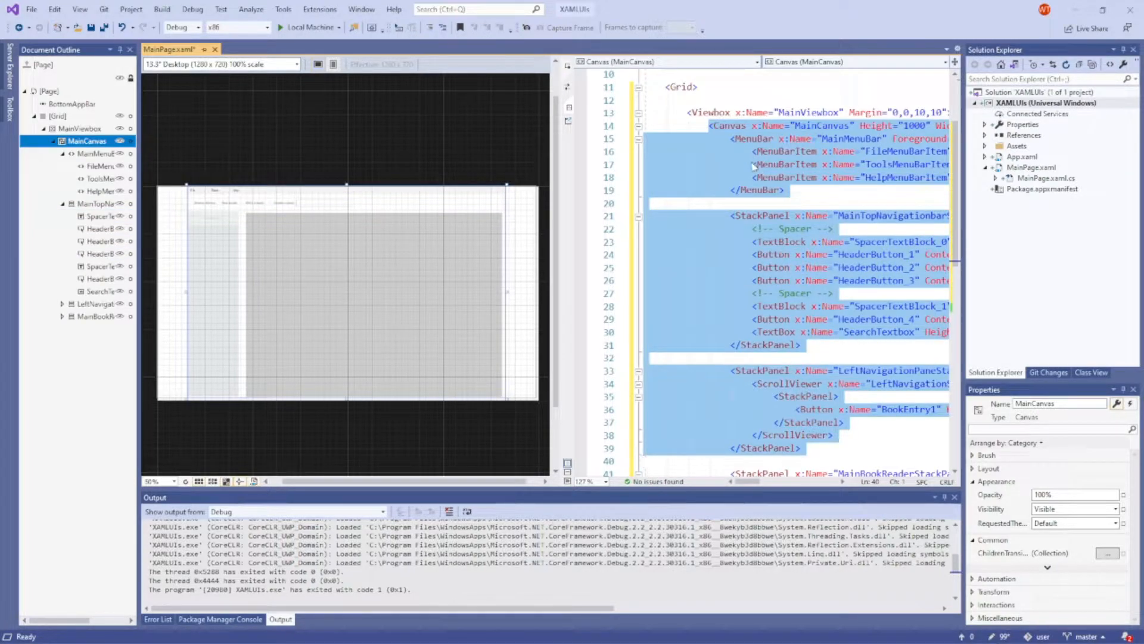
left_click(728, 125)
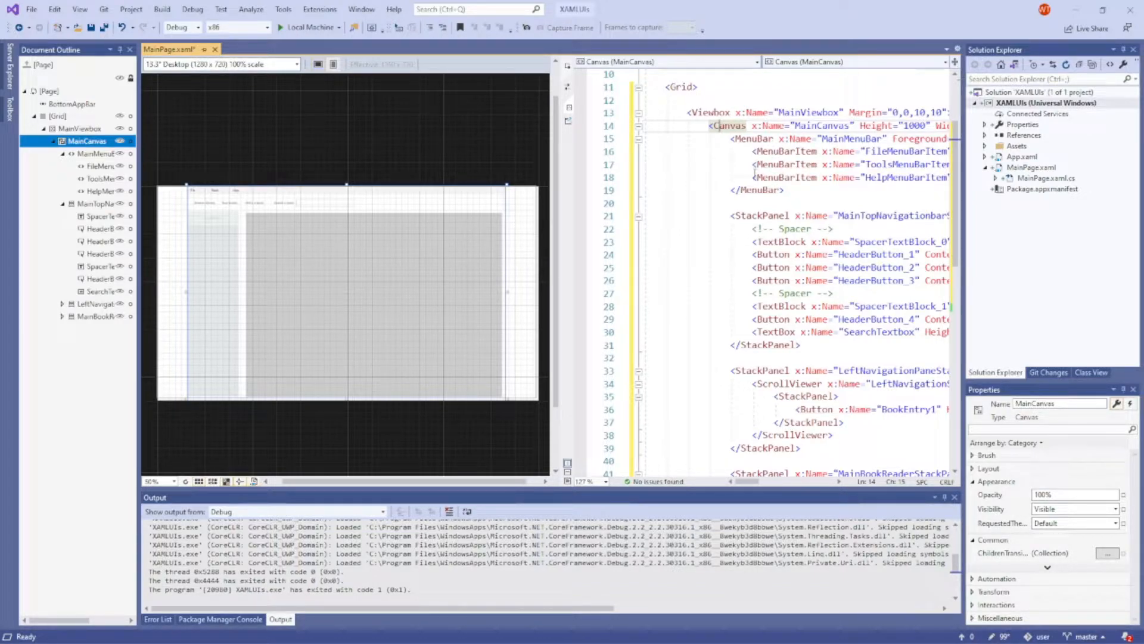
left_click(751, 190)
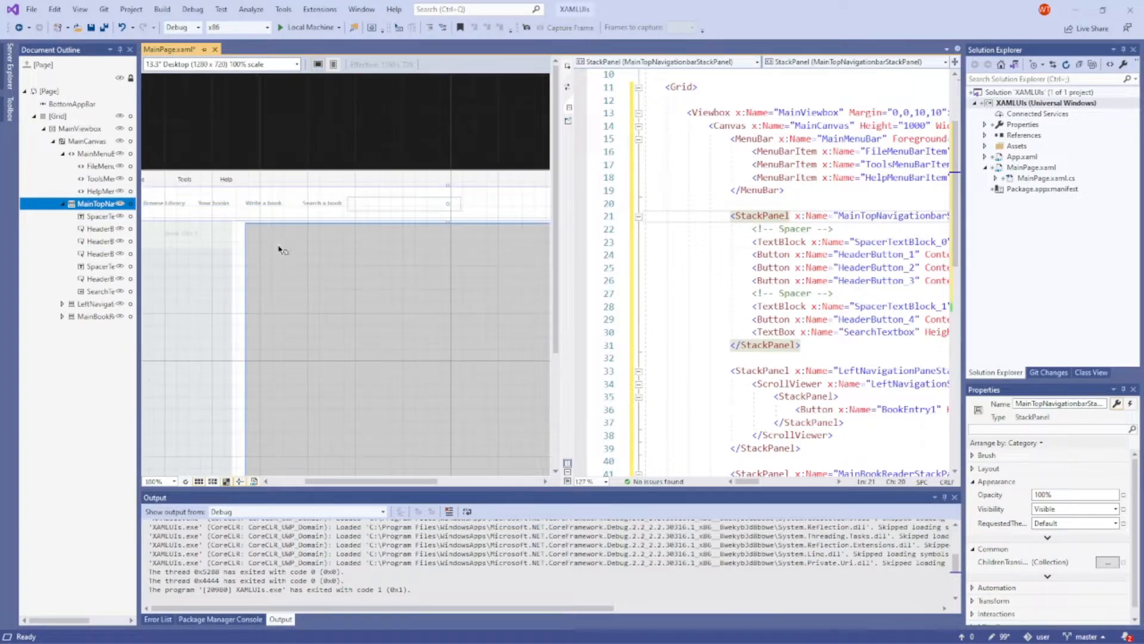
Stop the running app and return to MainPage.xaml showing the left navigation pane and book reader markup.
left_click(213, 203)
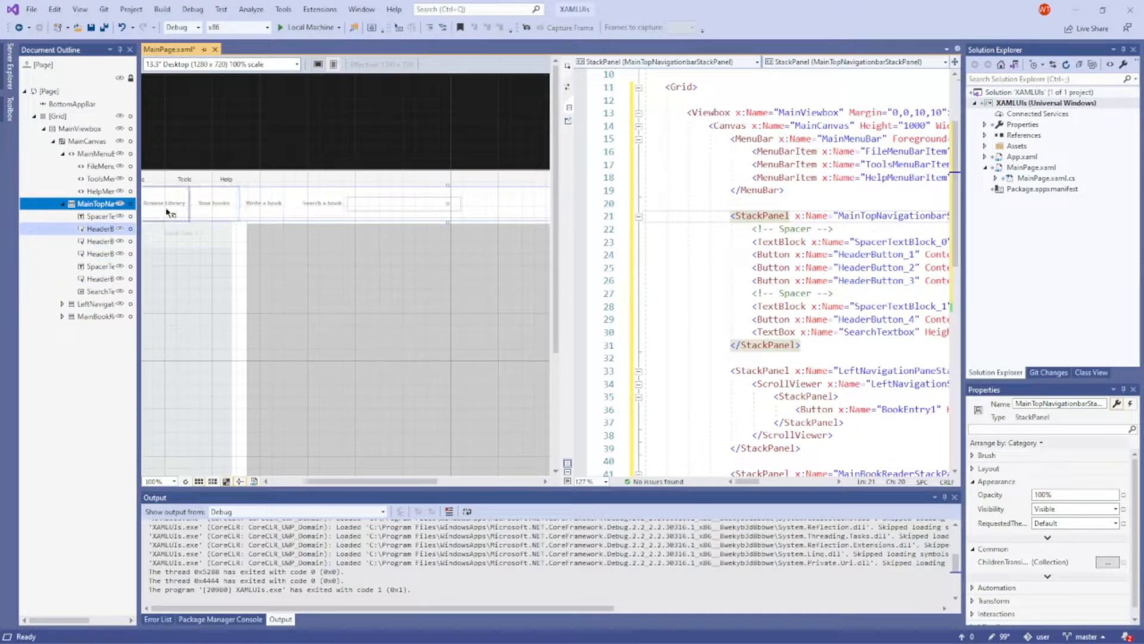
scroll("down", 3)
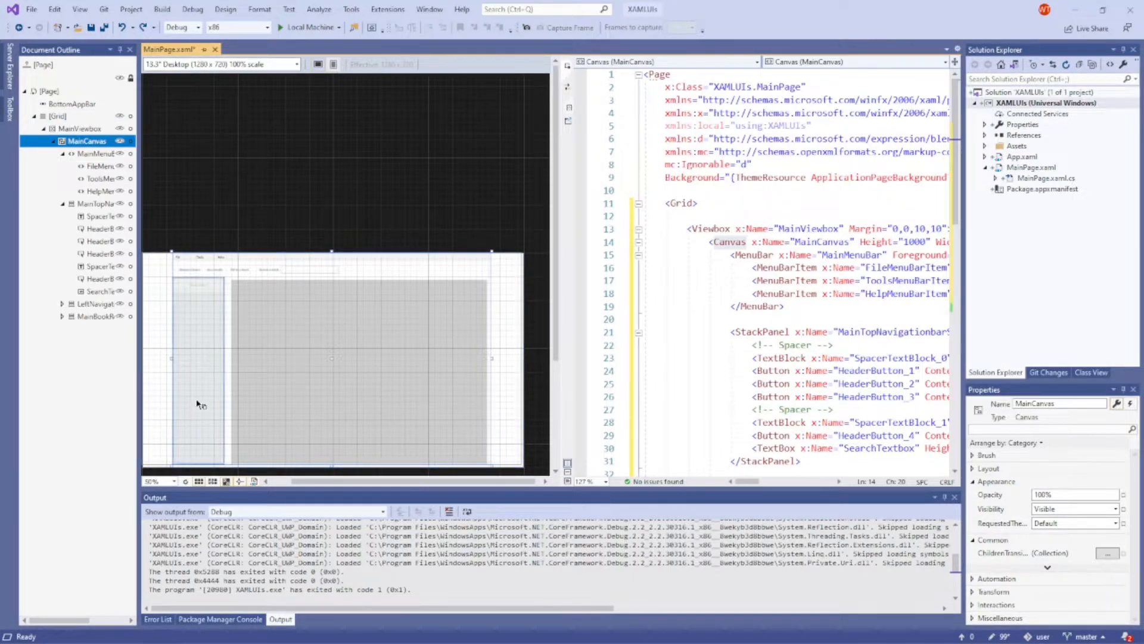
left_click(103, 304)
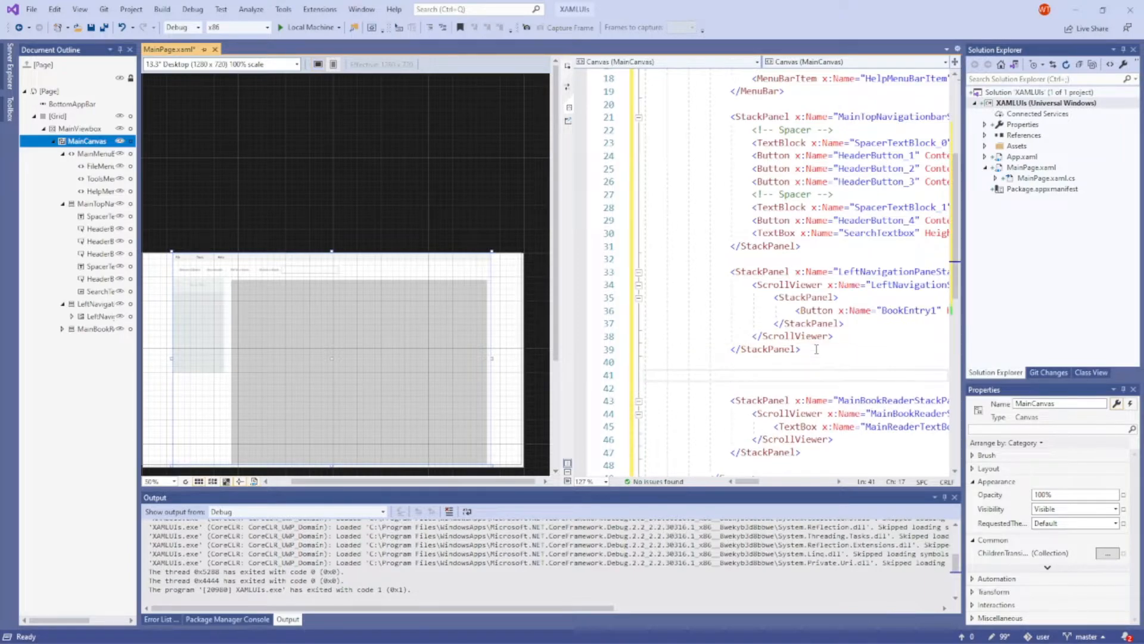
Insert a <StackPanel x:Name="SubStackPanel"> after LeftNavigationPaneStackPanel and begin its Height attribute.
type("St")
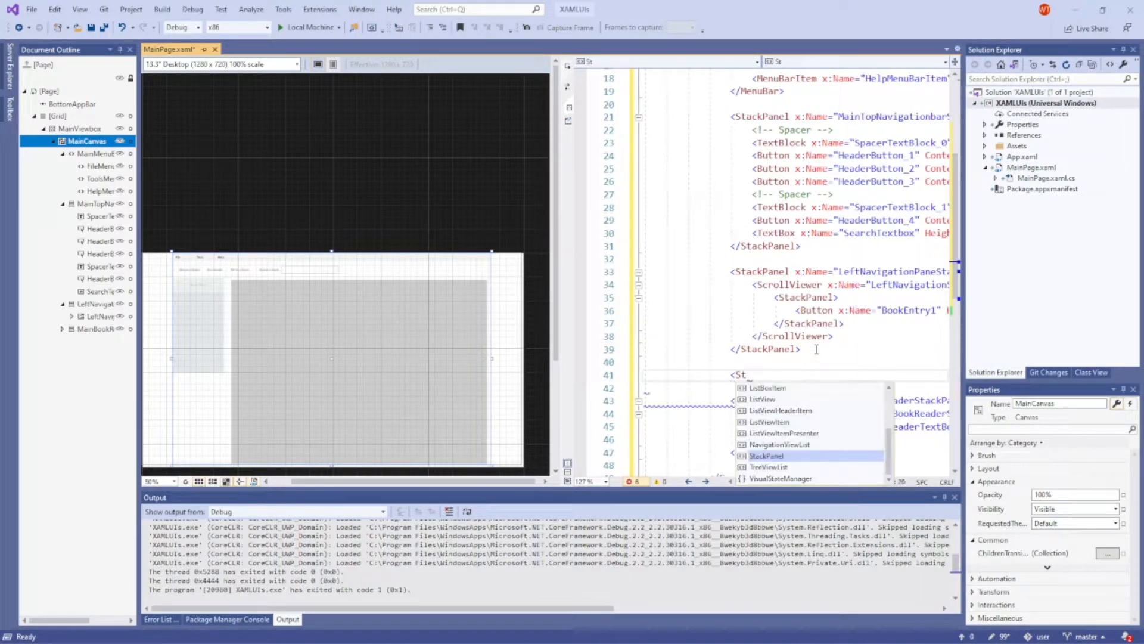
type("StackPanel>")
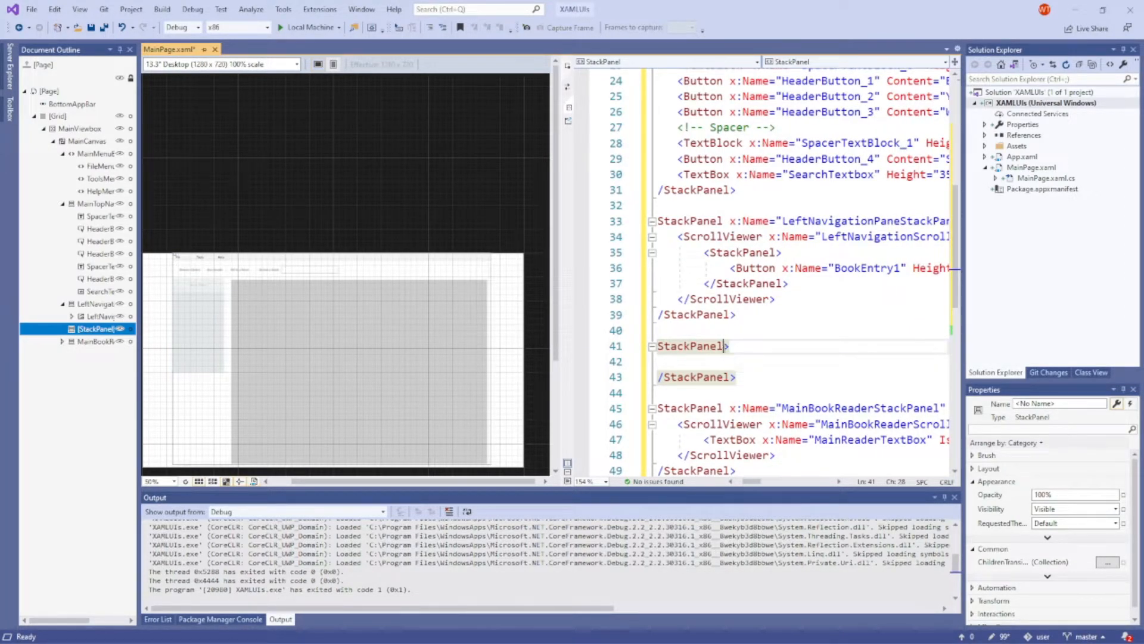
type("x:Name=\"")
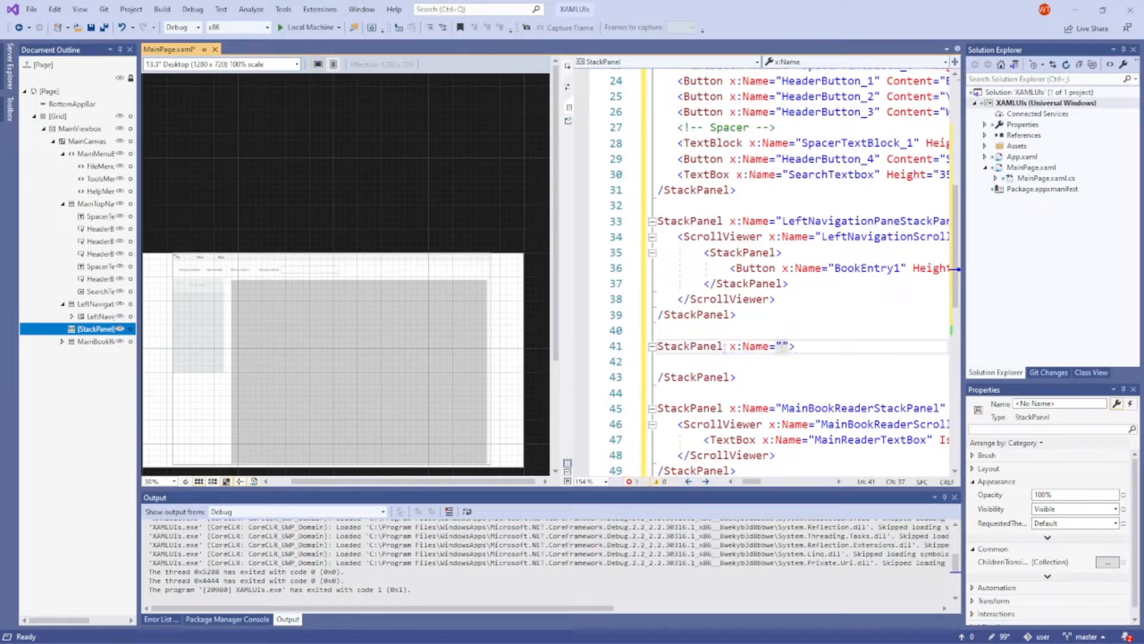
type("SubStackPanel")
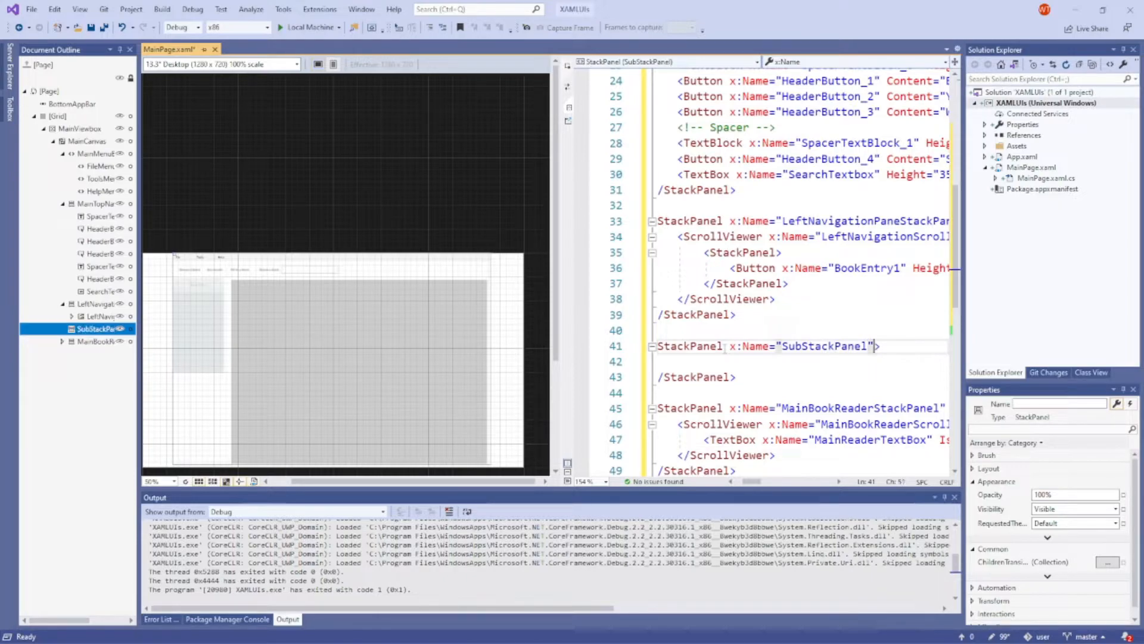
type("He")
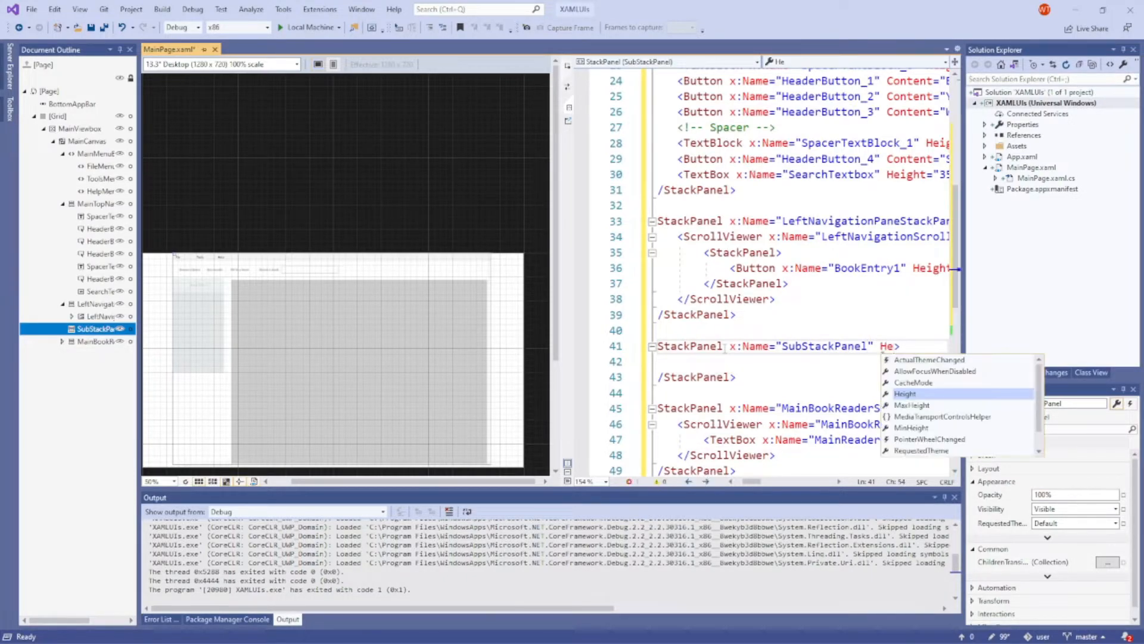
Set SubStackPanel's Height and Background="LightGray" so it shows beneath the left navigation pane.
left_click(905, 393)
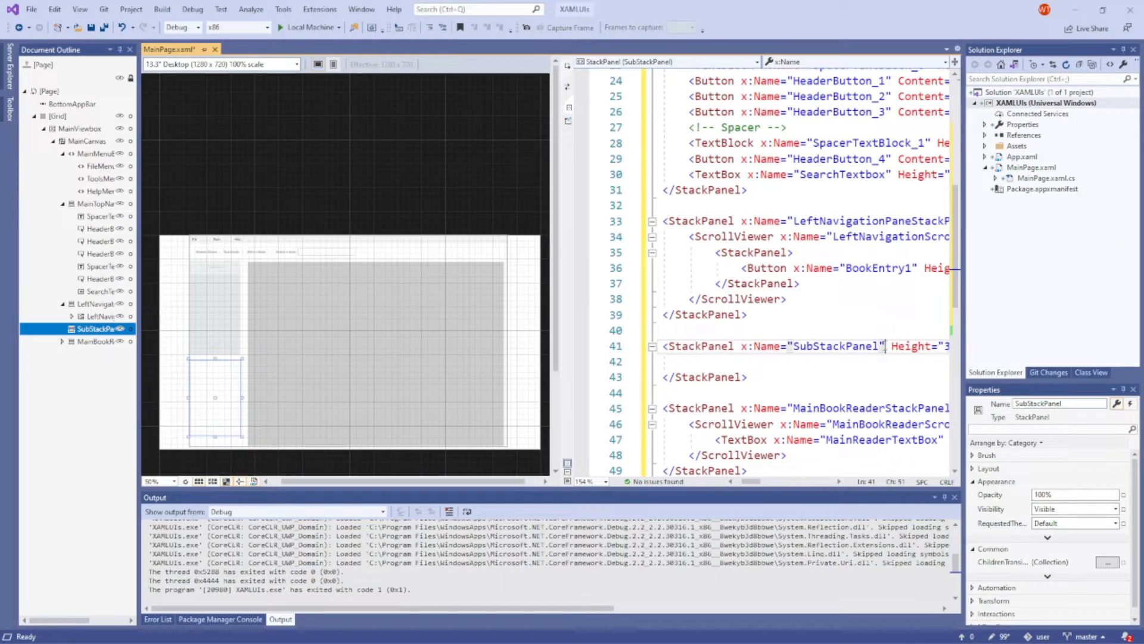
type("Background")
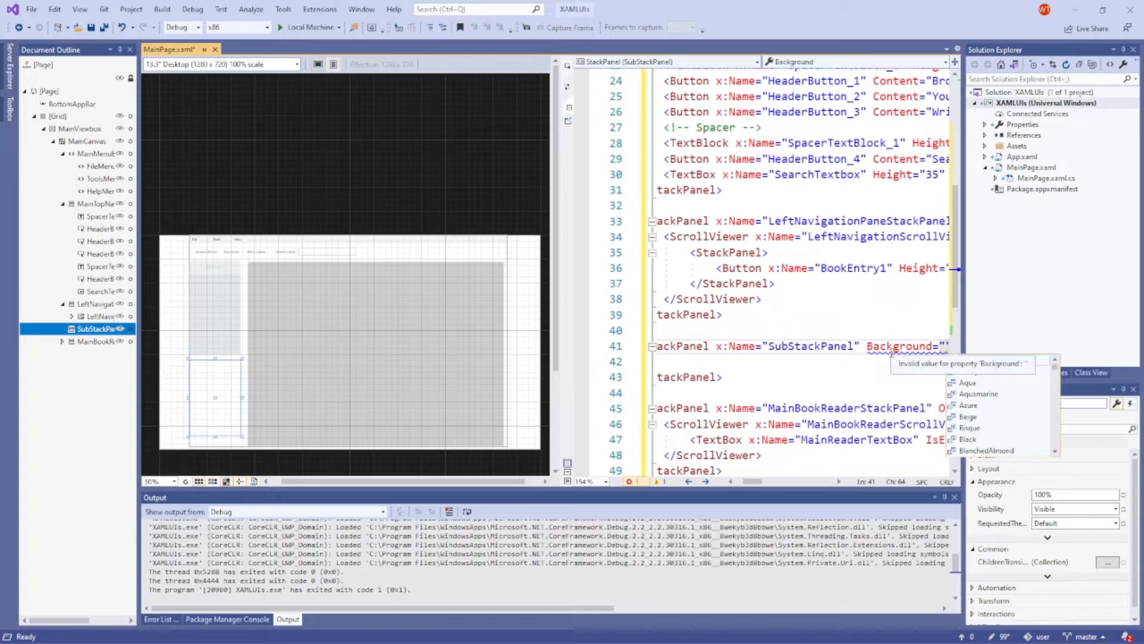
type("Light")
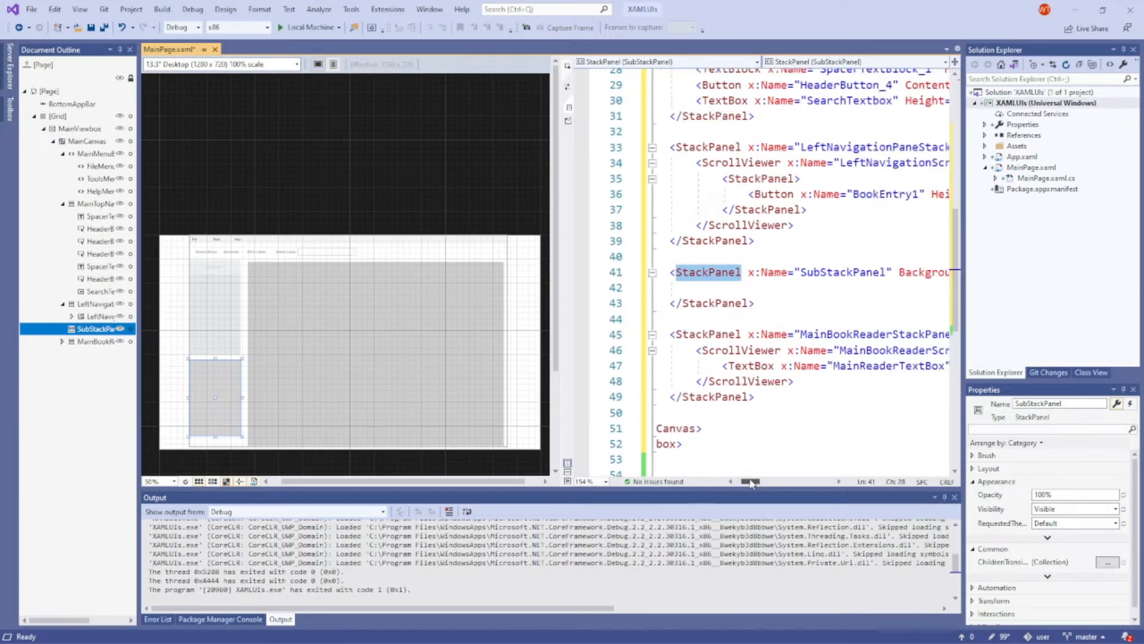
Add a <Button> element on the empty line inside SubStackPanel and make it self-closing.
scroll("right", 3)
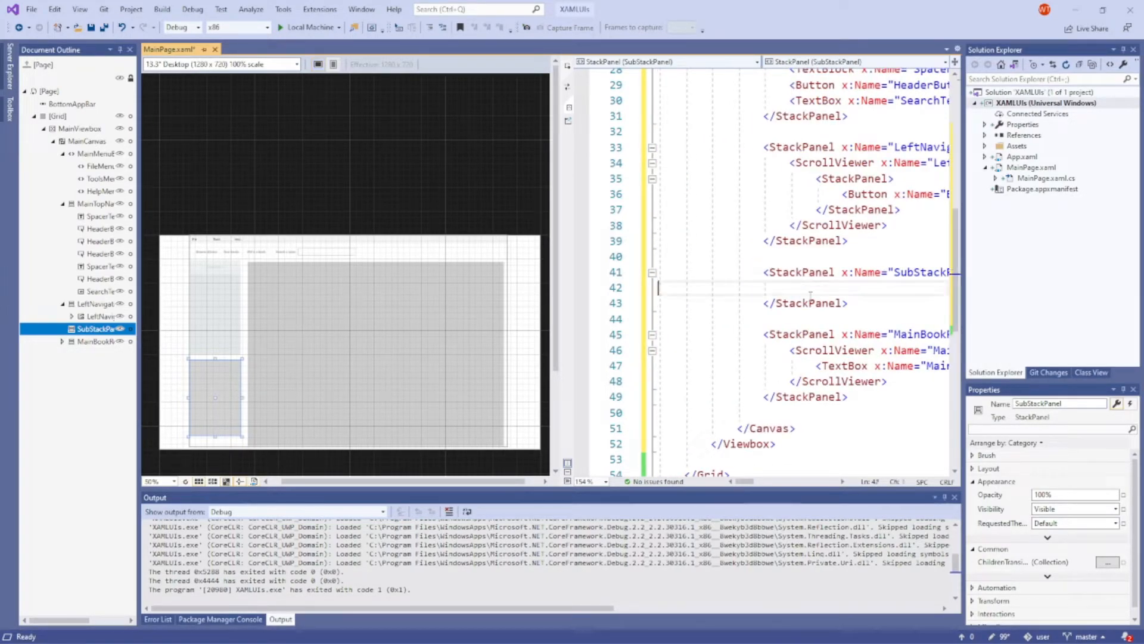
left_click(763, 287)
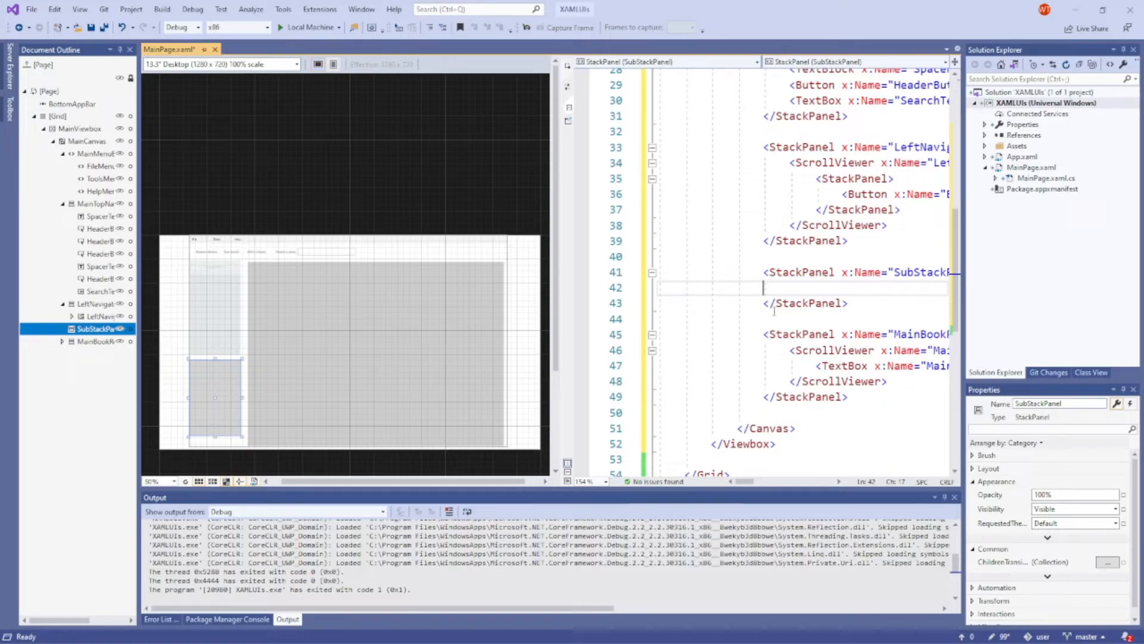
type("<Butto")
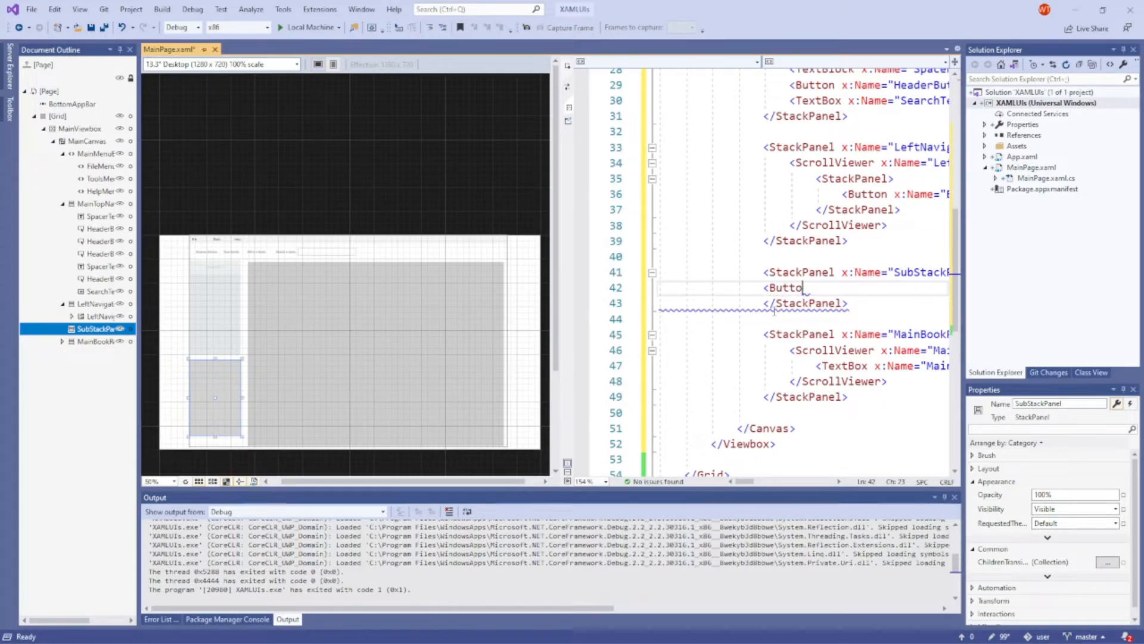
type("n")
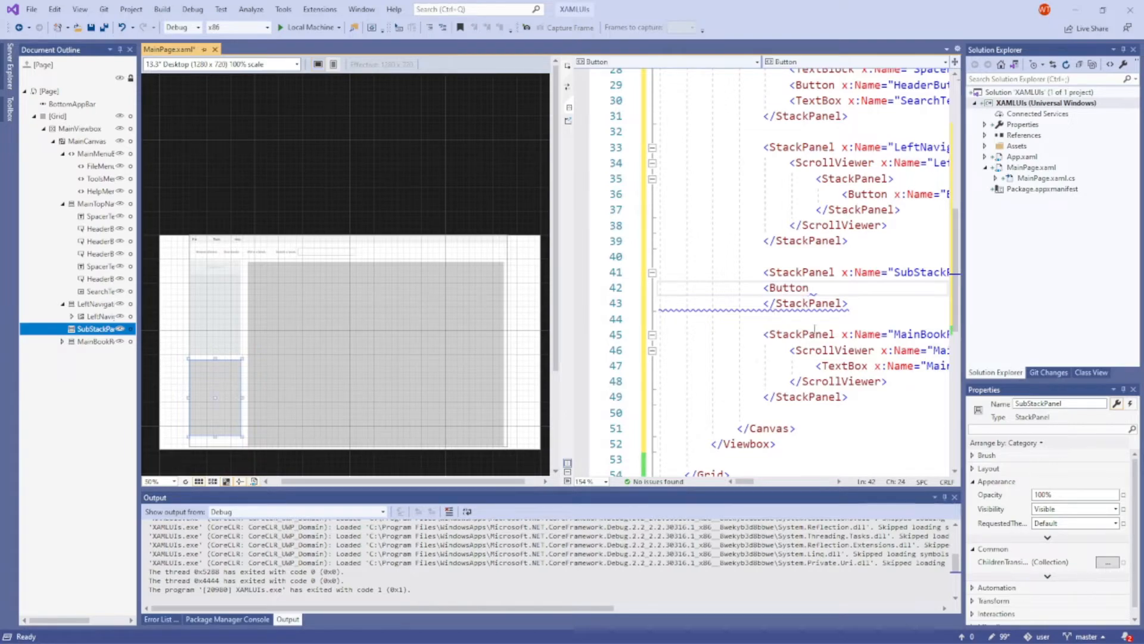
type("Button")
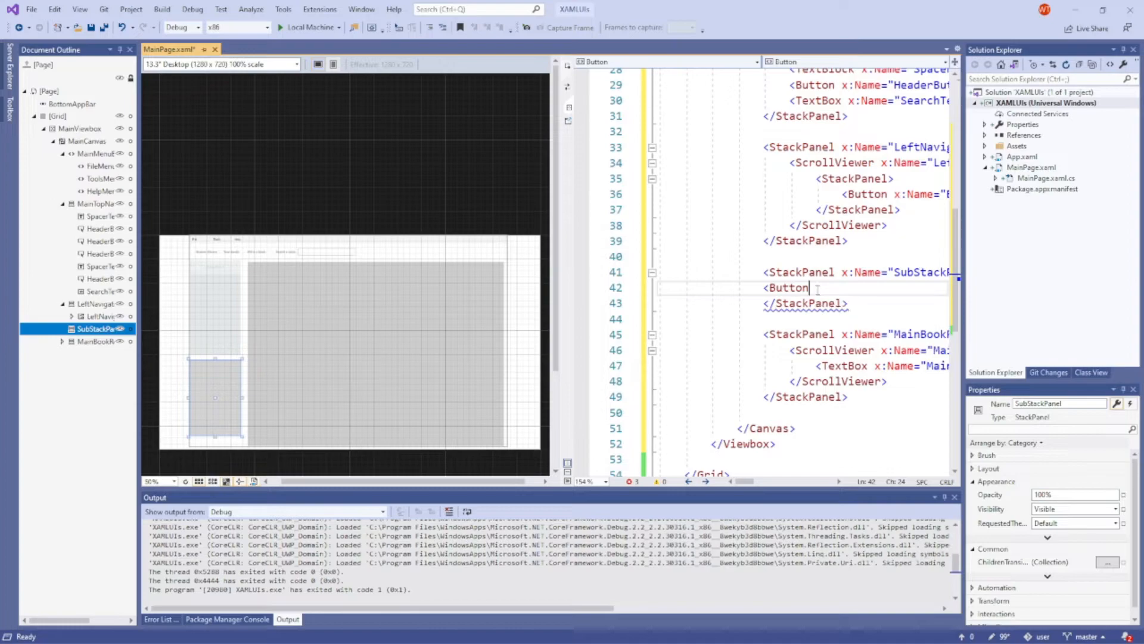
type("></Button>")
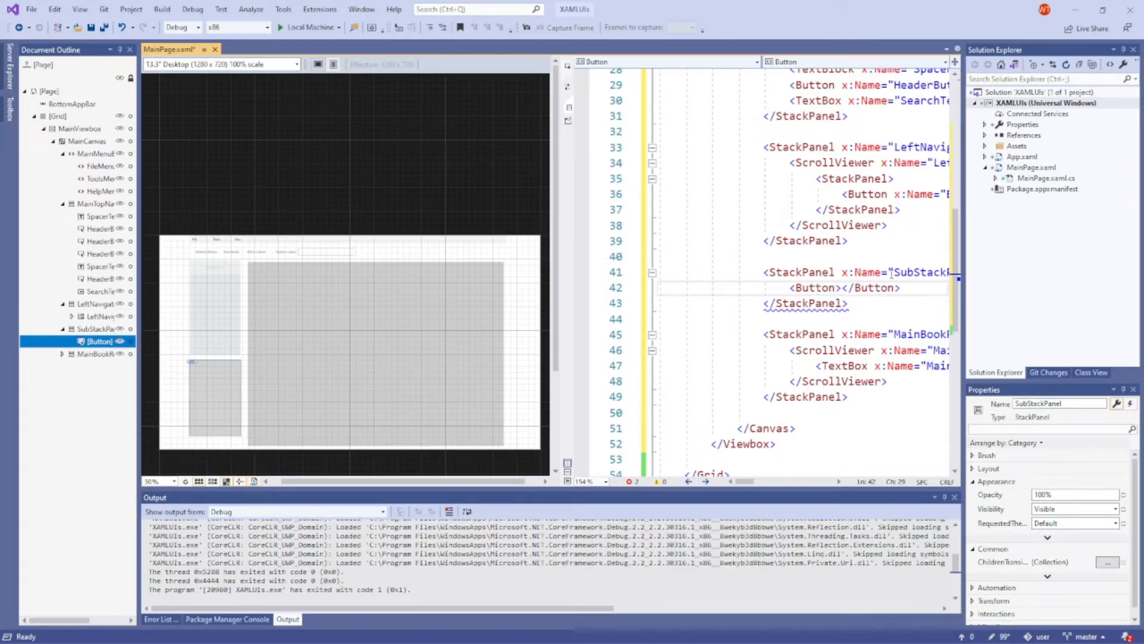
double_click(876, 287)
type("<Button  />")
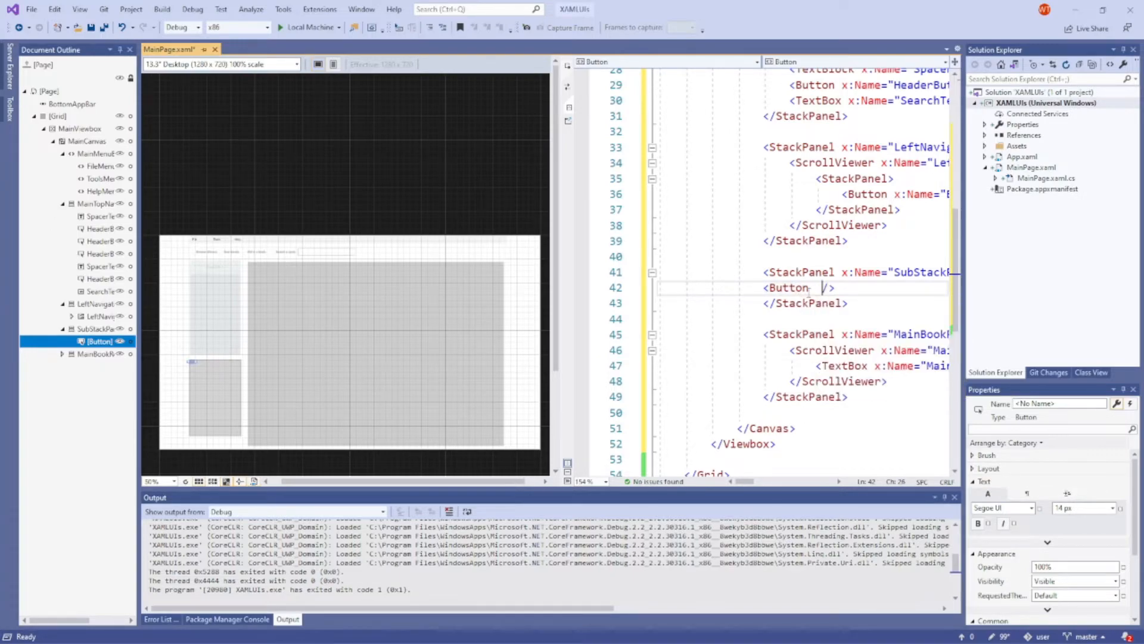
Name the button SubStackButton via the x:Name attribute from IntelliSense.
type("x:")
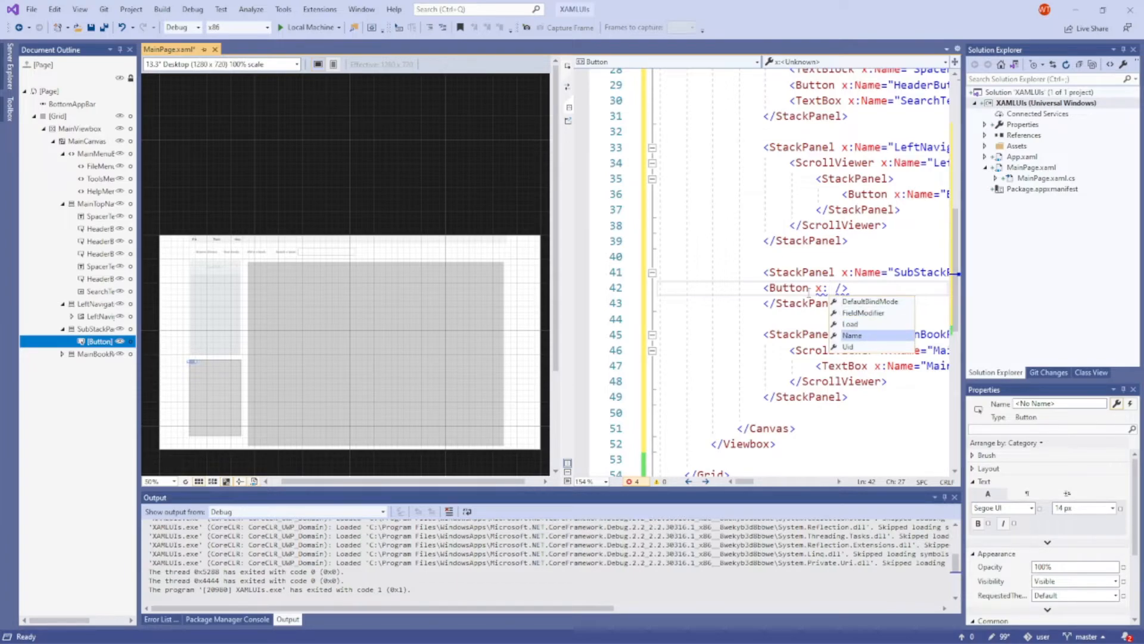
left_click(851, 336)
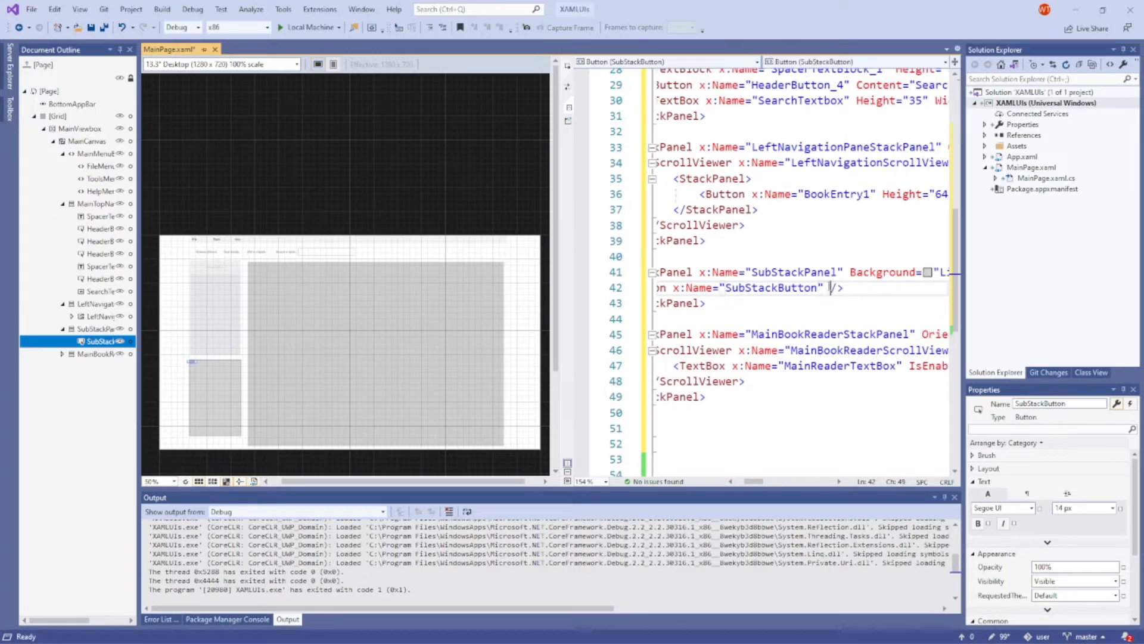
Give SubStackButton Height 40, a Width, and Content "Hello, World!", then check it in the designer.
type("Height=\"")
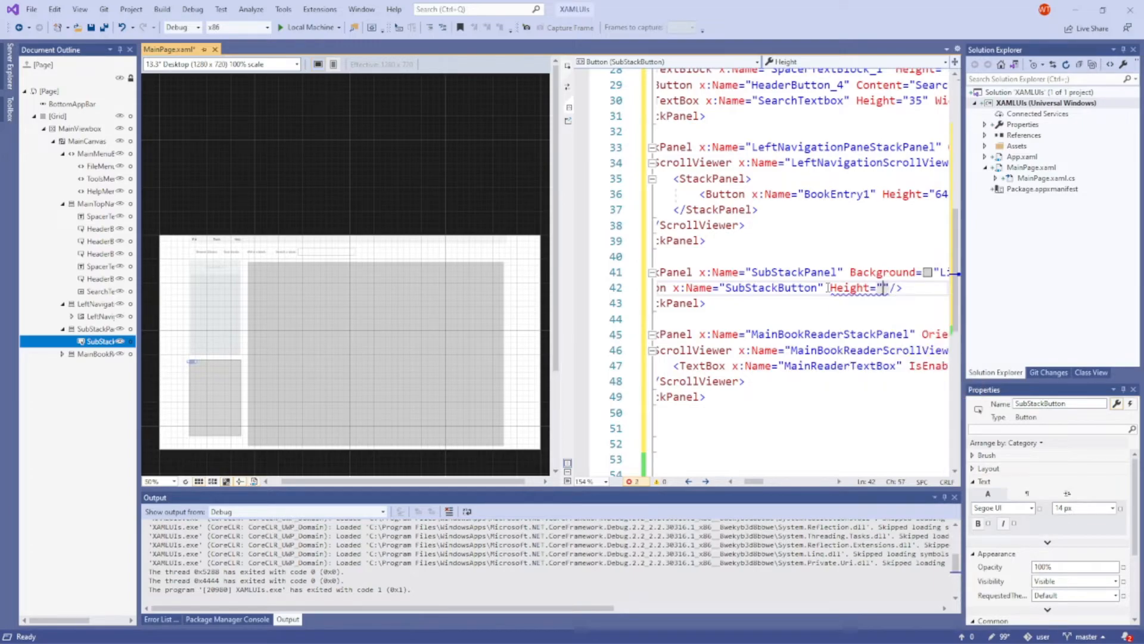
type("40")
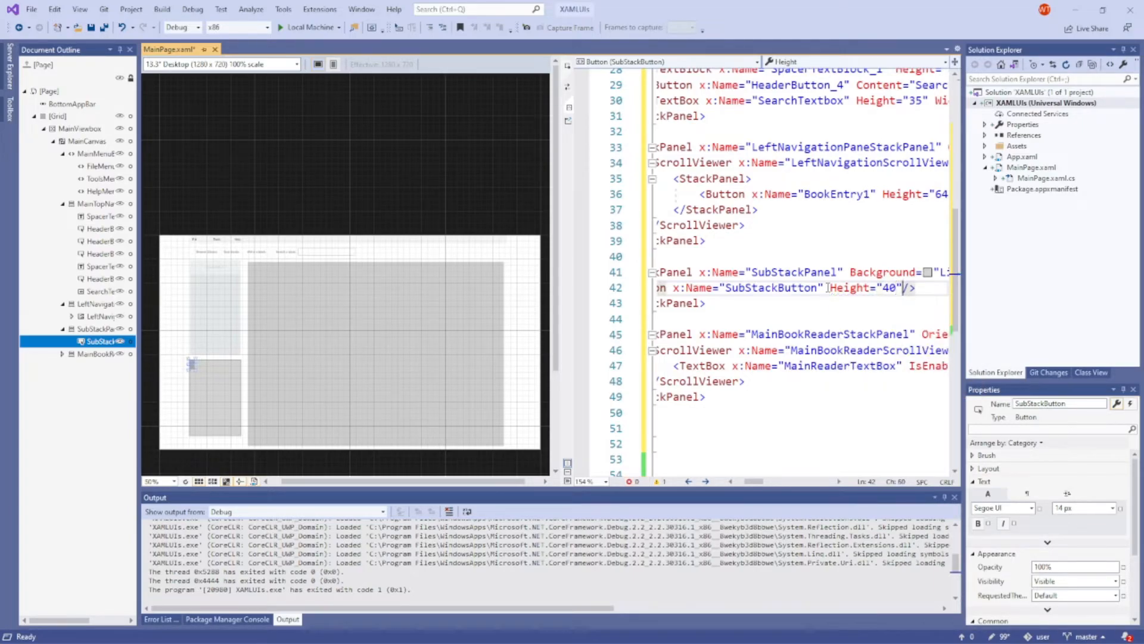
type("Width=")
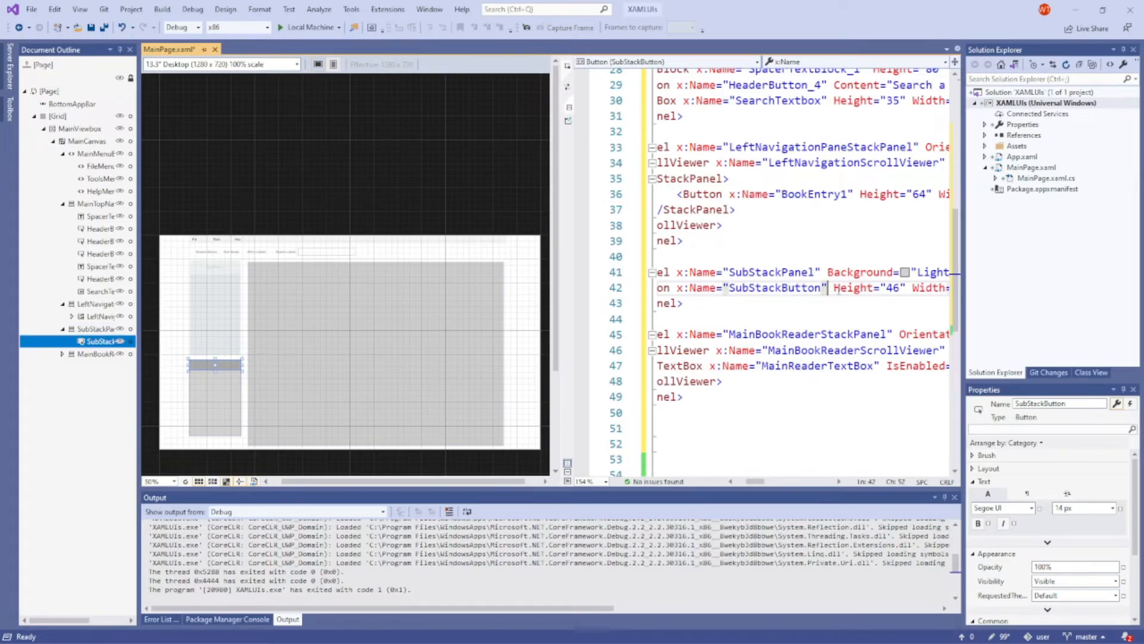
type("Content")
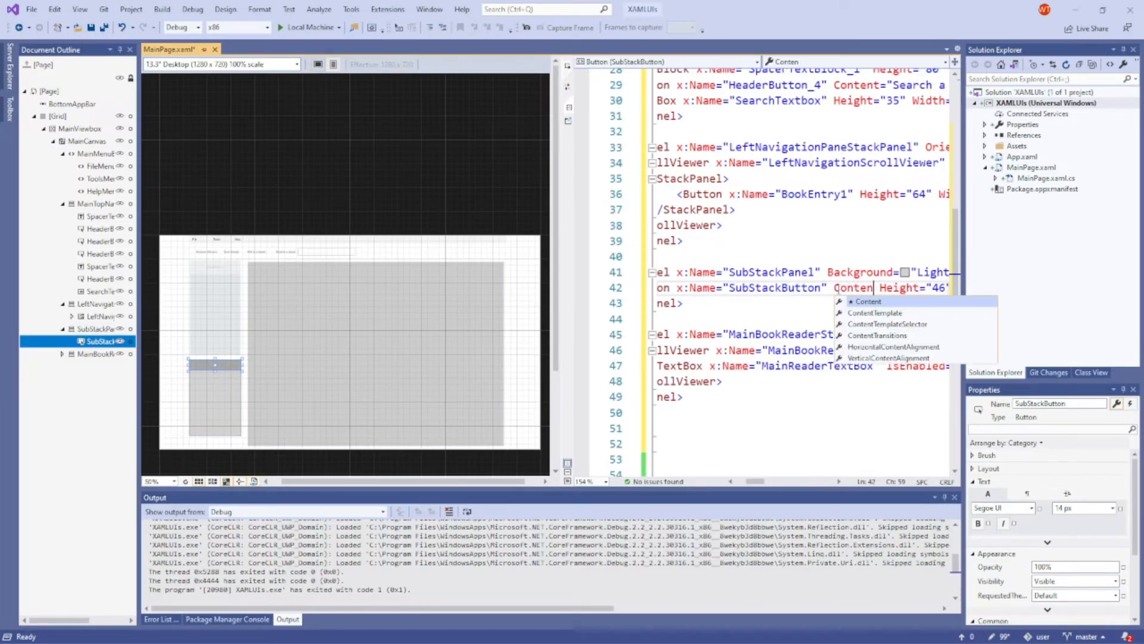
type("Hello\"")
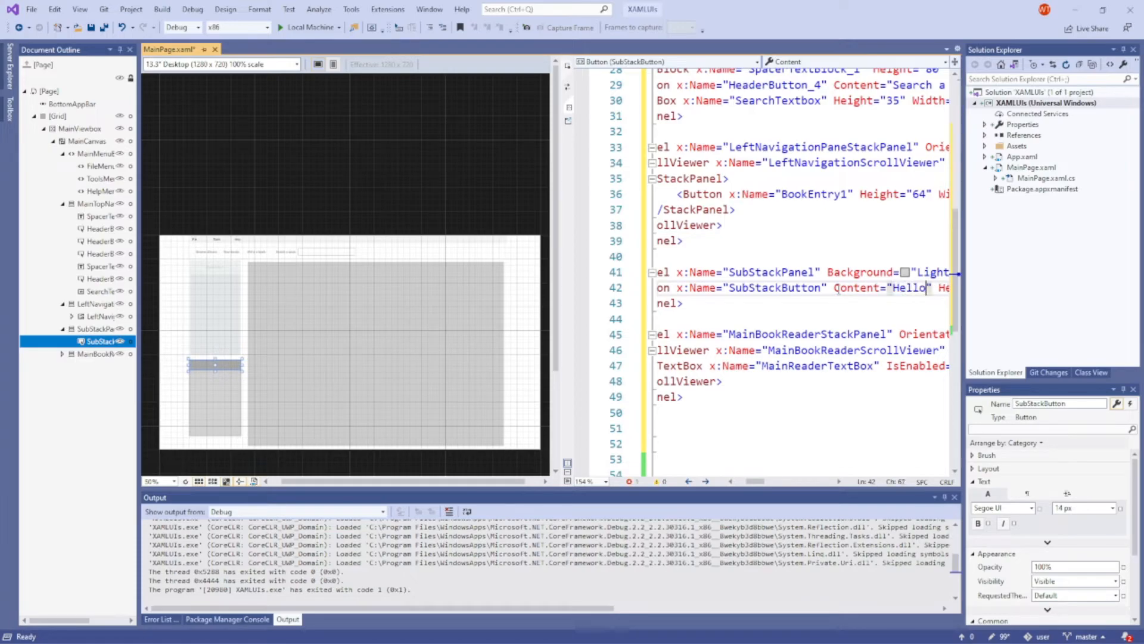
type(", World!")
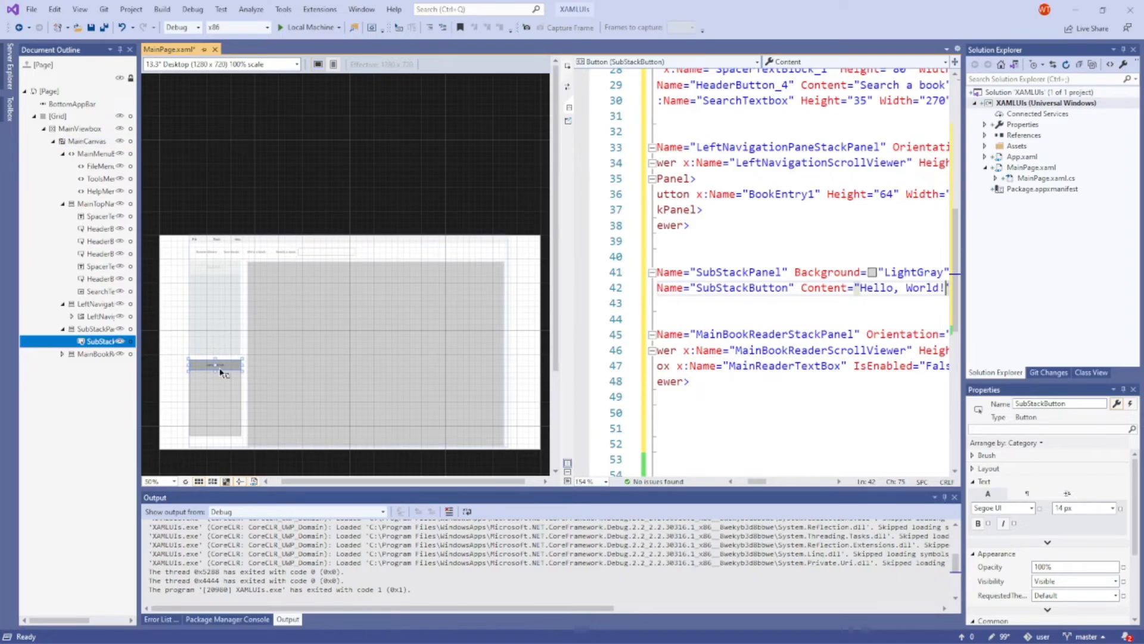
left_click(154, 480)
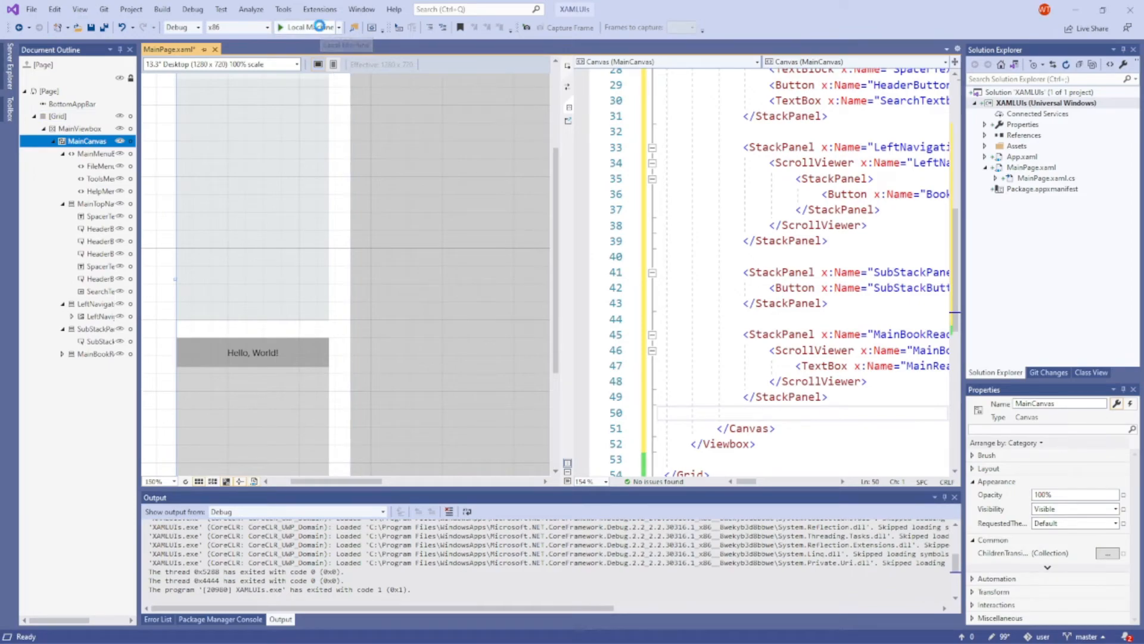
Run XAMLUIs on Local Machine and enlarge the running app window.
left_click(306, 27)
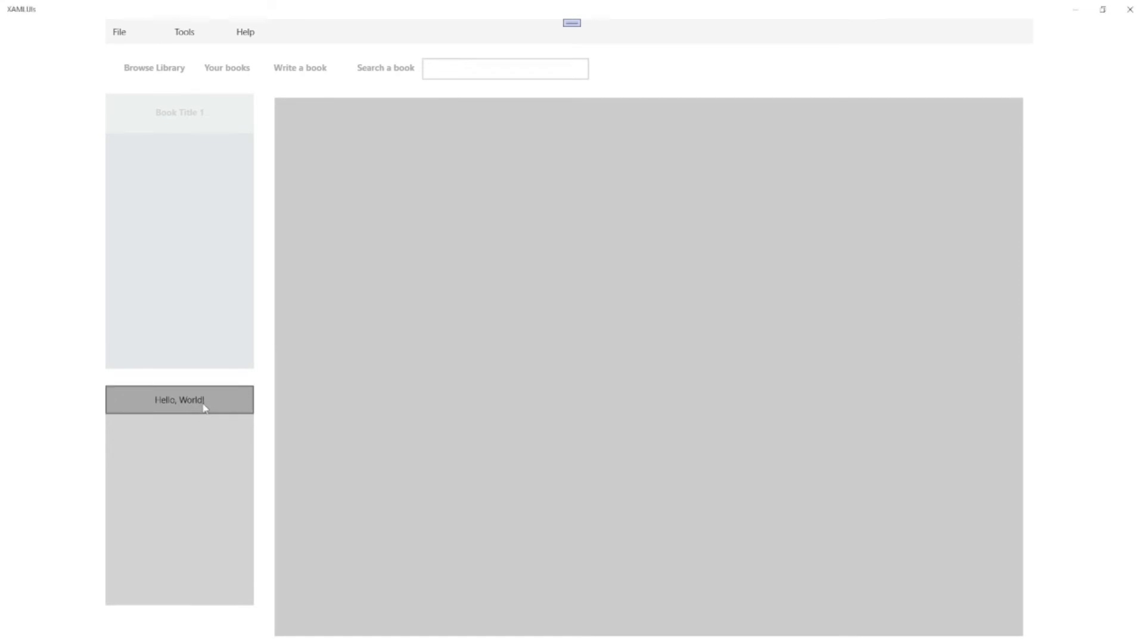
mouse_move(142, 403)
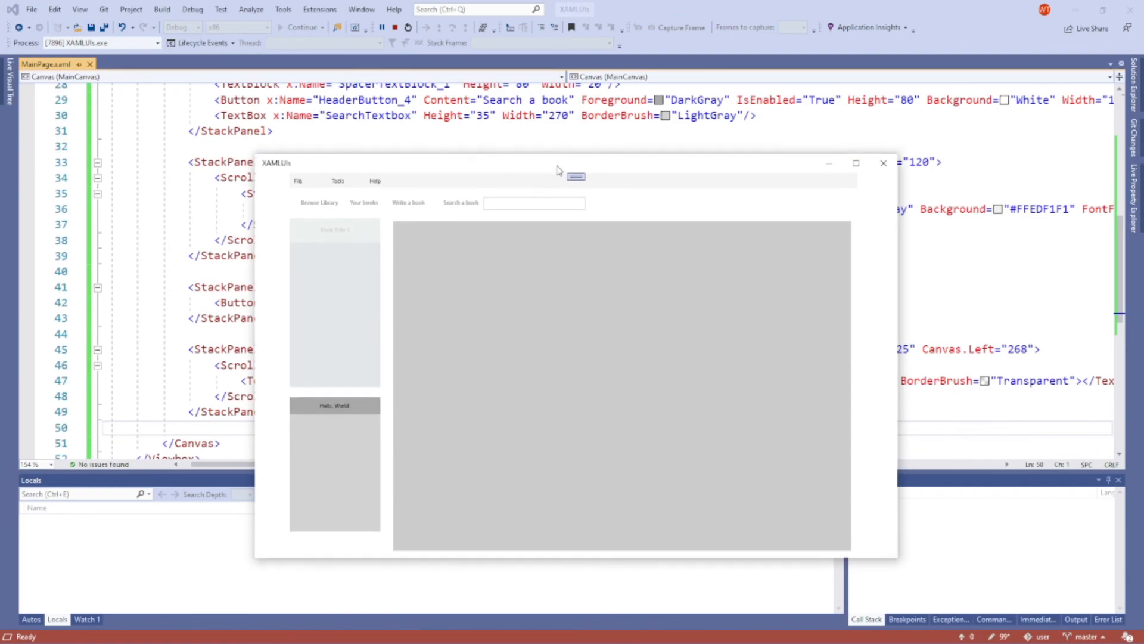
left_click_drag(557, 162, 558, 132)
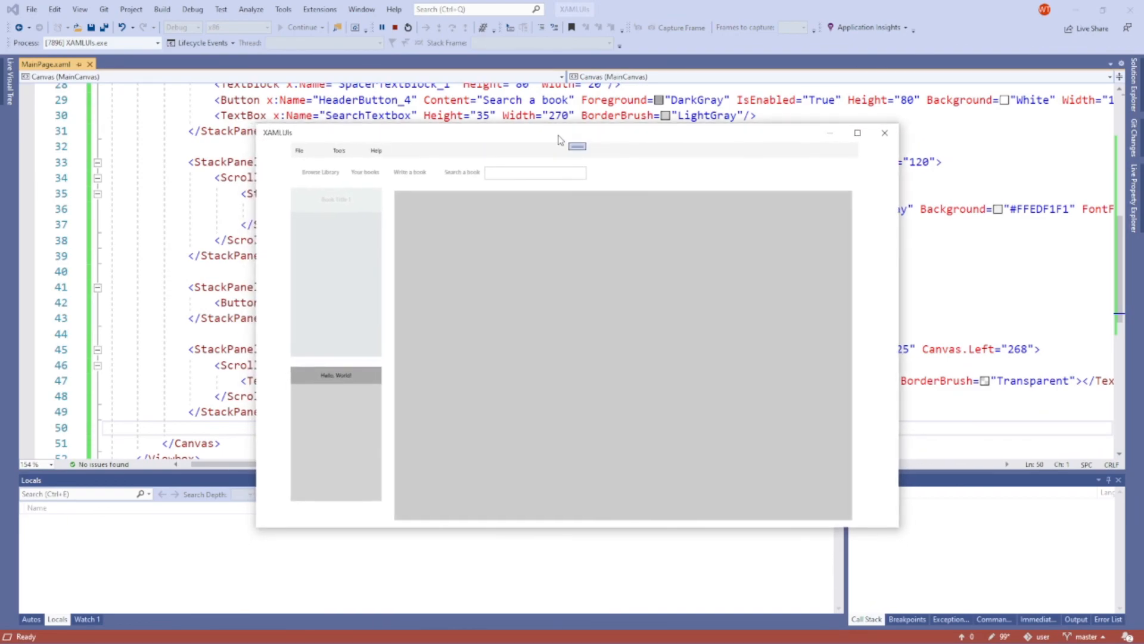
mouse_move(554, 153)
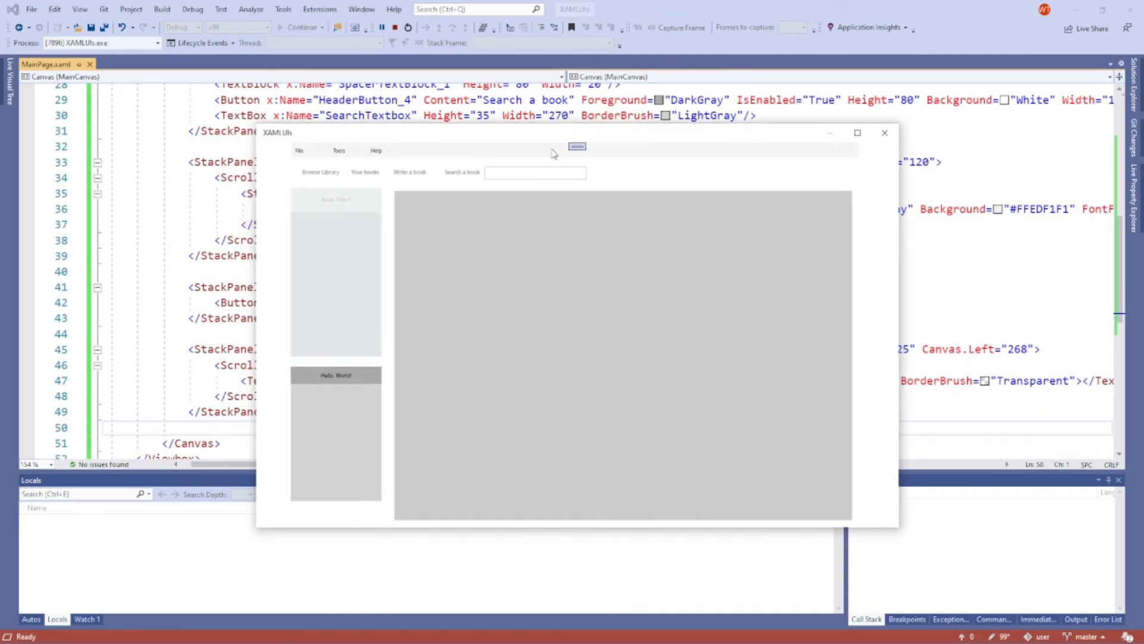
mouse_move(525, 274)
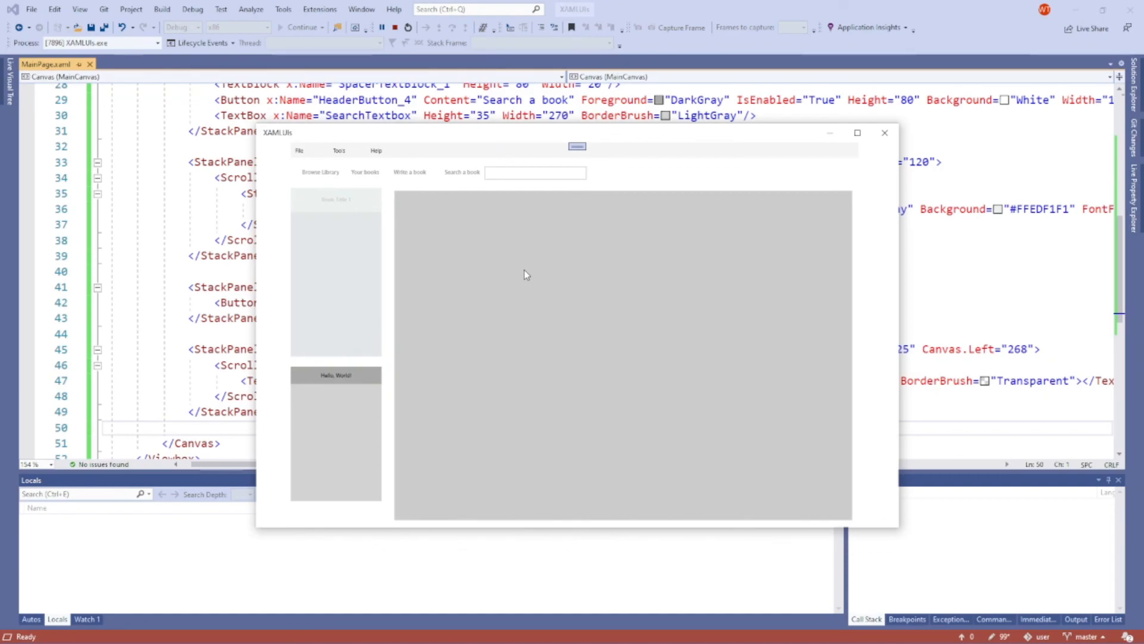